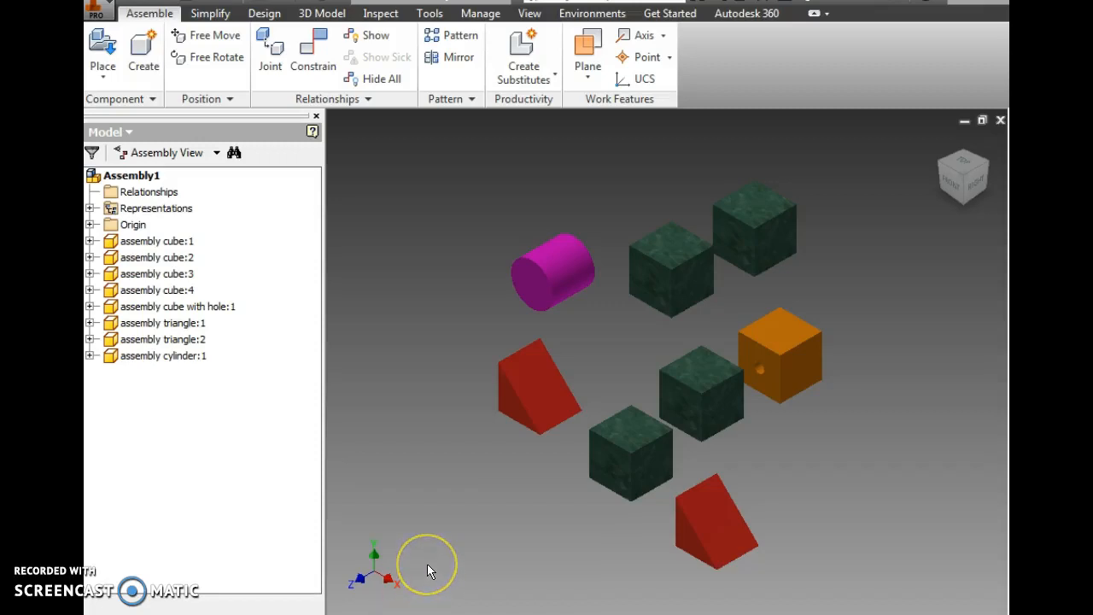
{"action": "mouse_move", "coordinate": [442, 558]}
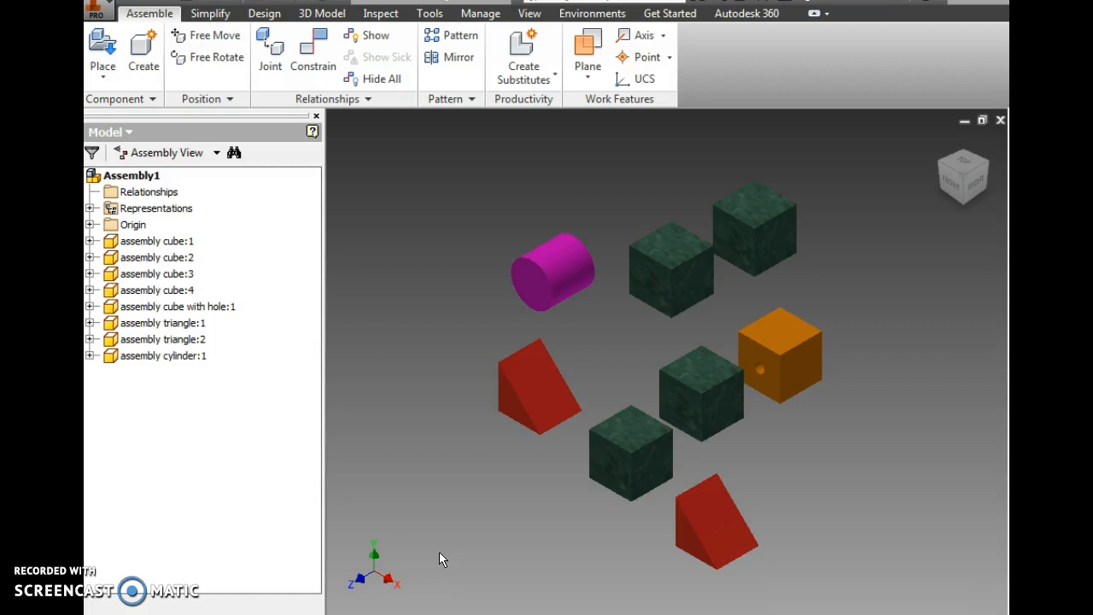
{"action": "mouse_move", "coordinate": [449, 552]}
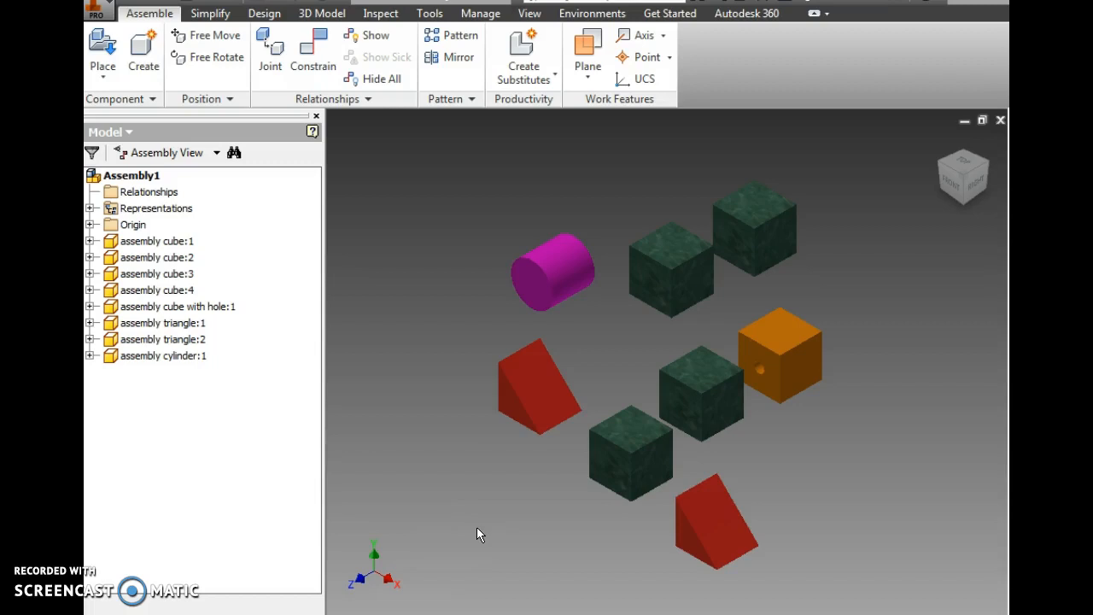
Mate two green cube faces together, then apply a Flush so their sides align.
{"action": "left_click", "coordinate": [628, 472]}
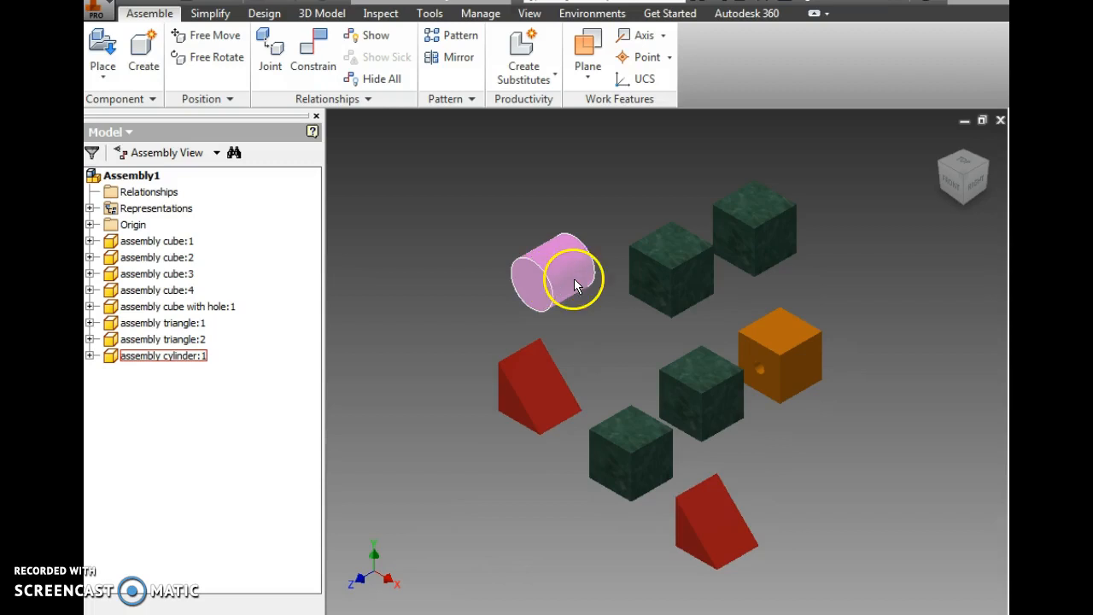
{"action": "left_click", "coordinate": [665, 373]}
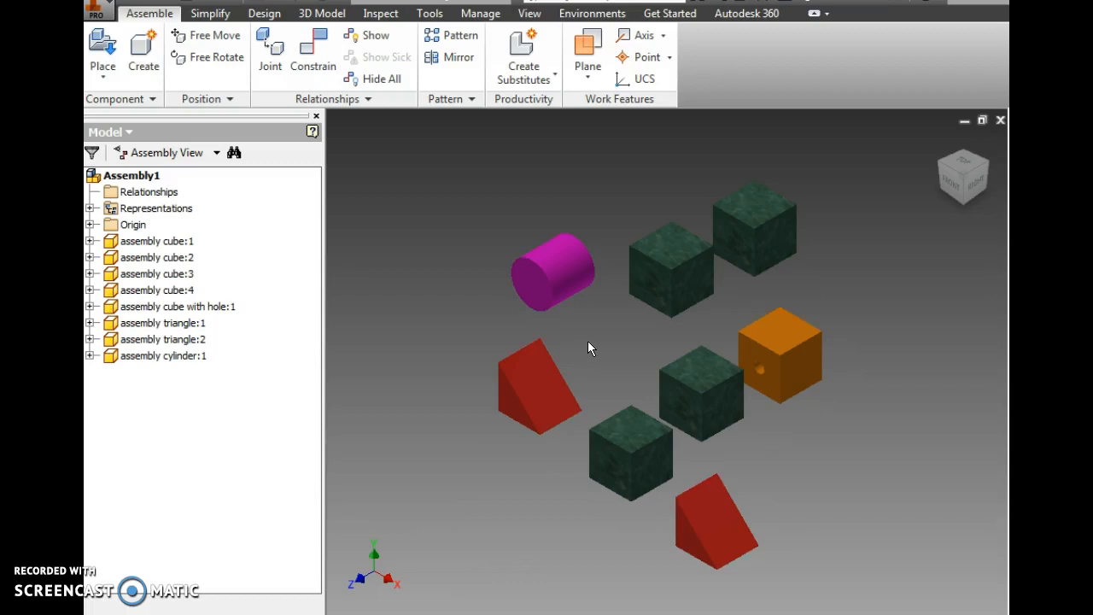
{"action": "mouse_move", "coordinate": [595, 345]}
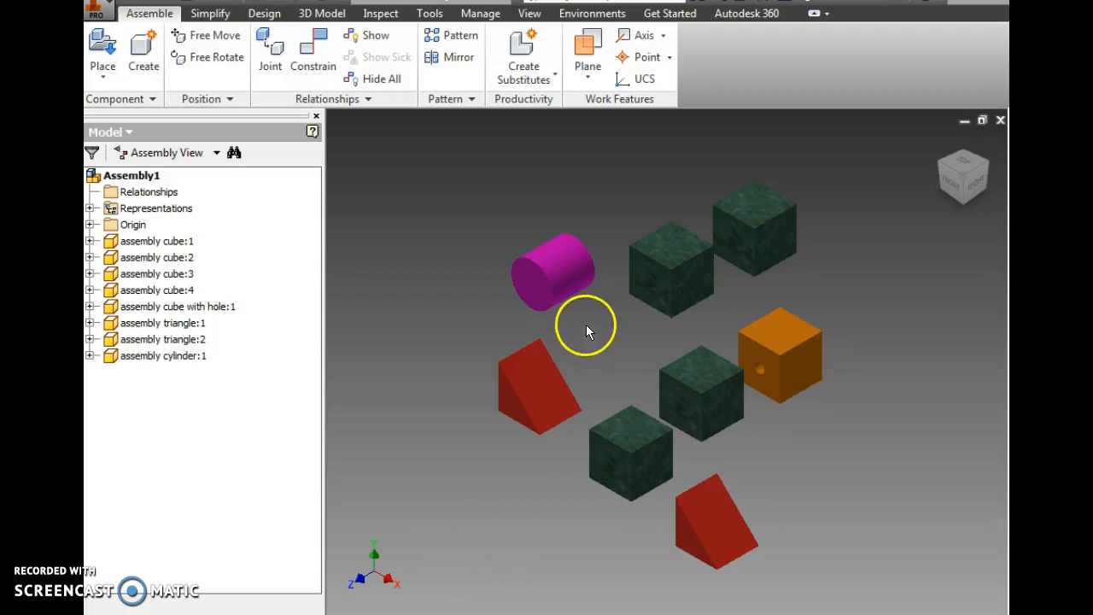
{"action": "mouse_move", "coordinate": [454, 317]}
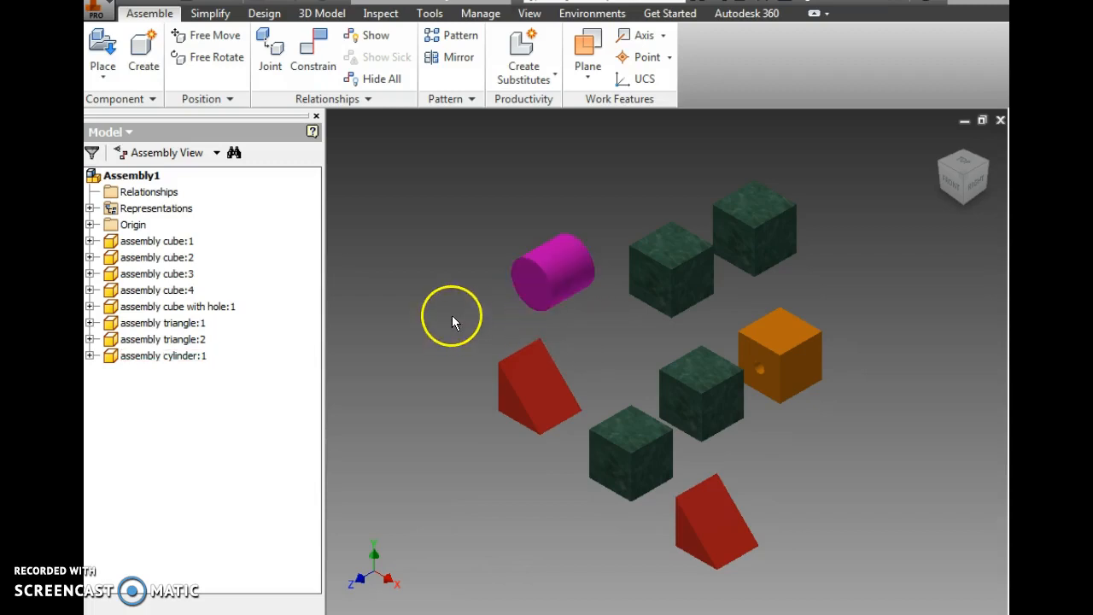
{"action": "mouse_move", "coordinate": [313, 47]}
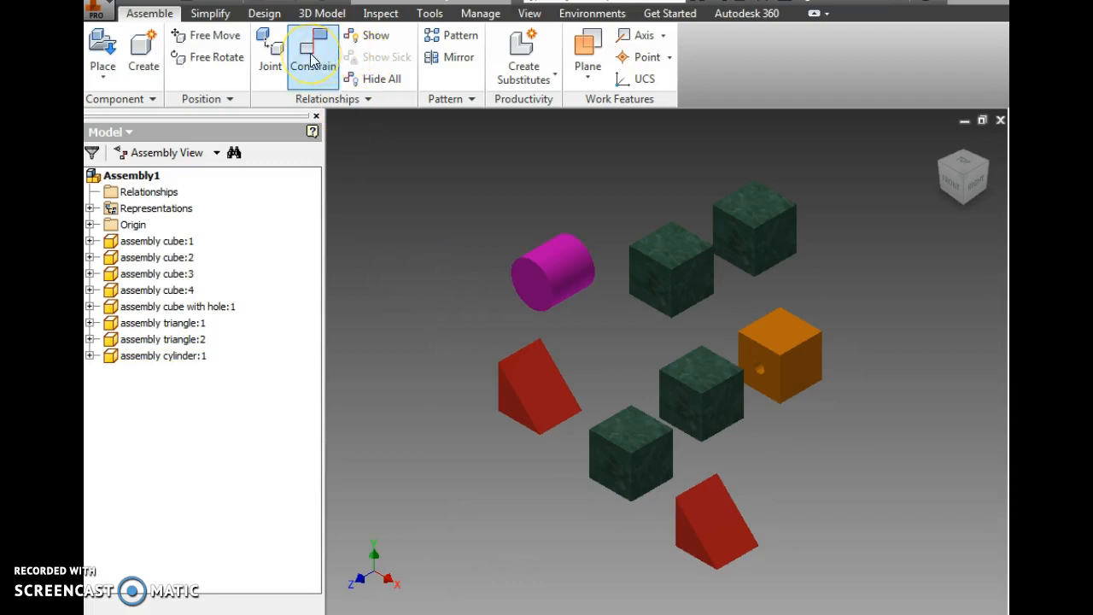
{"action": "left_click", "coordinate": [311, 55]}
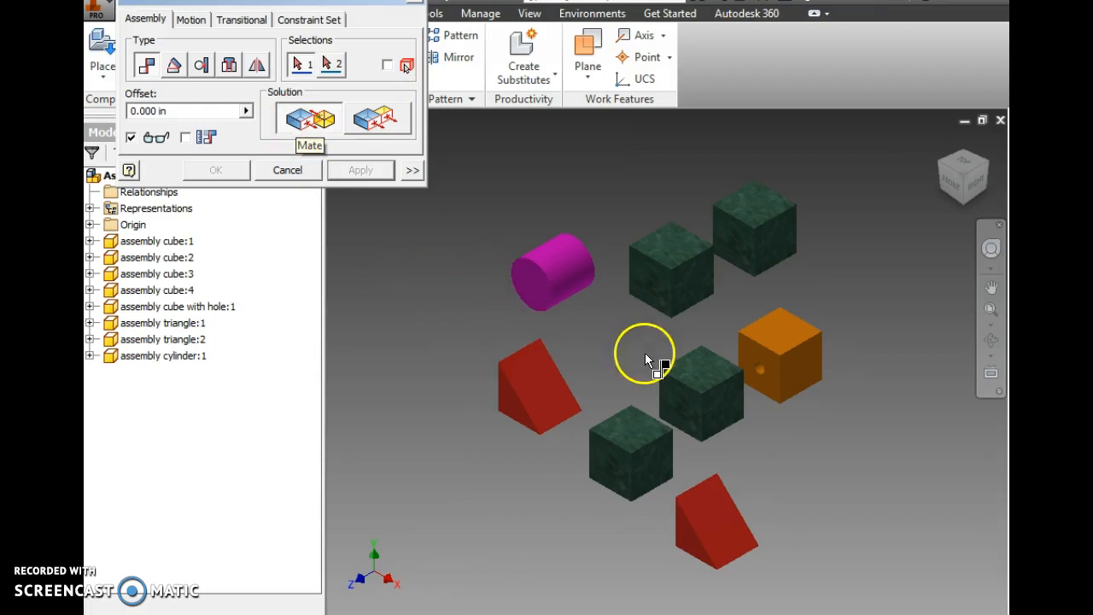
{"action": "mouse_move", "coordinate": [683, 410]}
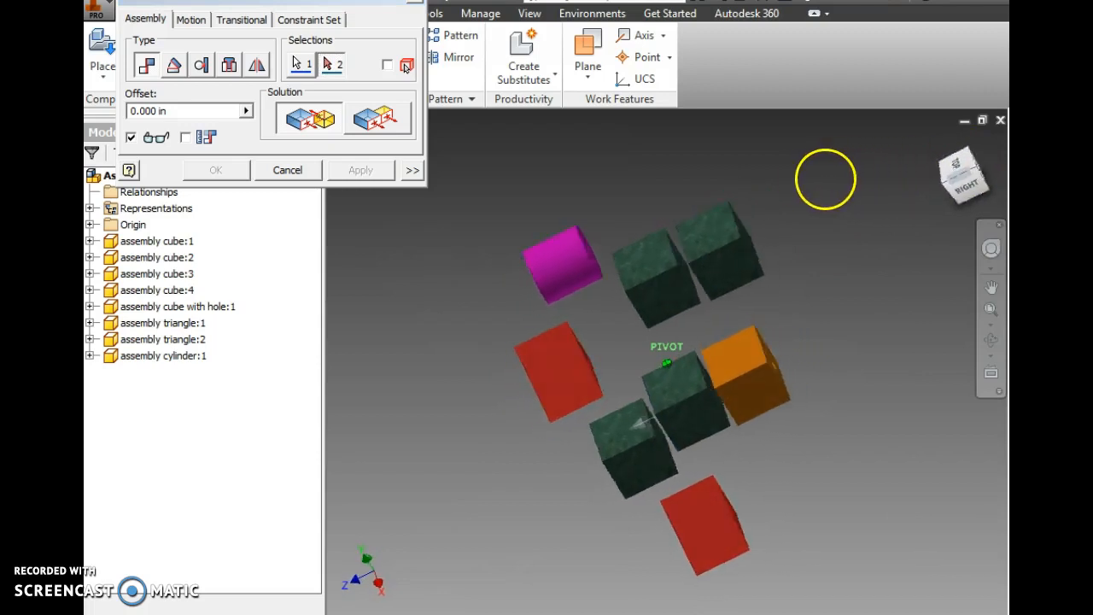
{"action": "left_click_drag", "start_coordinate": [826, 180], "coordinate": [674, 457]}
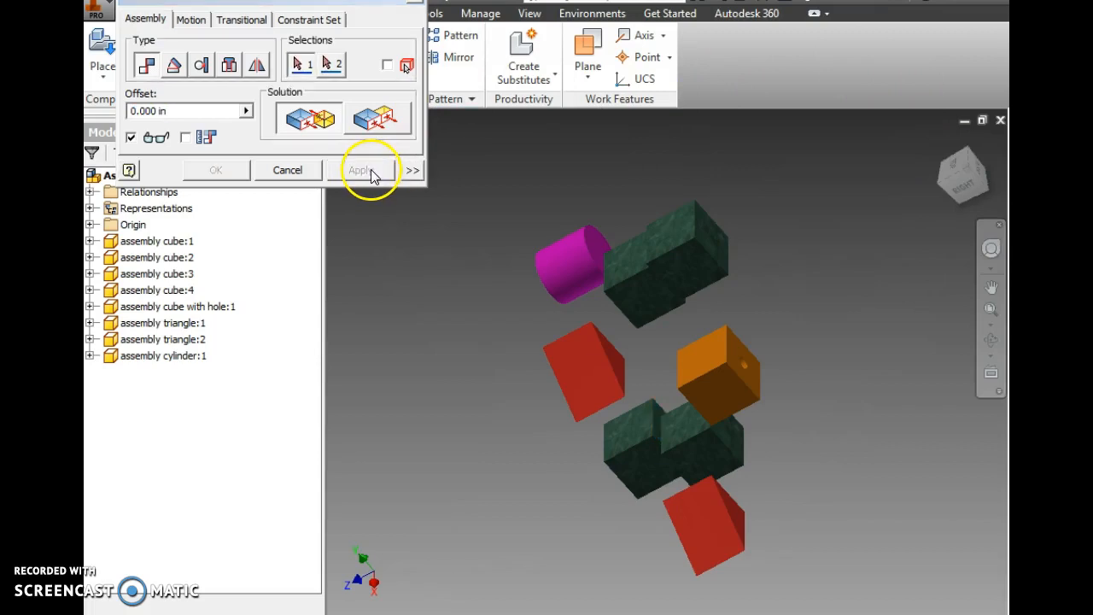
{"action": "left_click", "coordinate": [381, 117]}
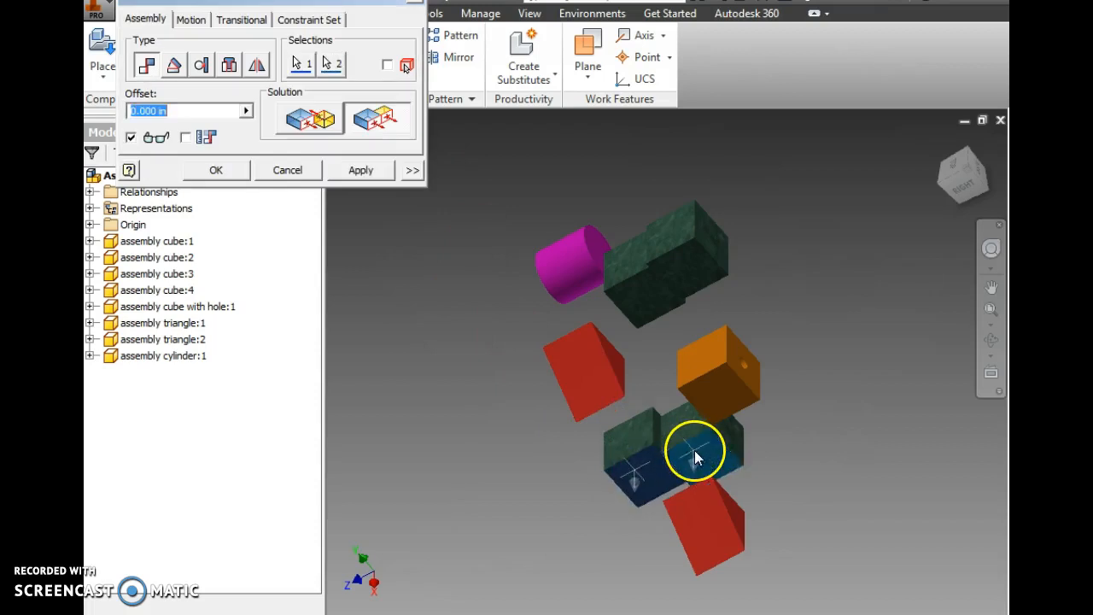
{"action": "mouse_move", "coordinate": [848, 509]}
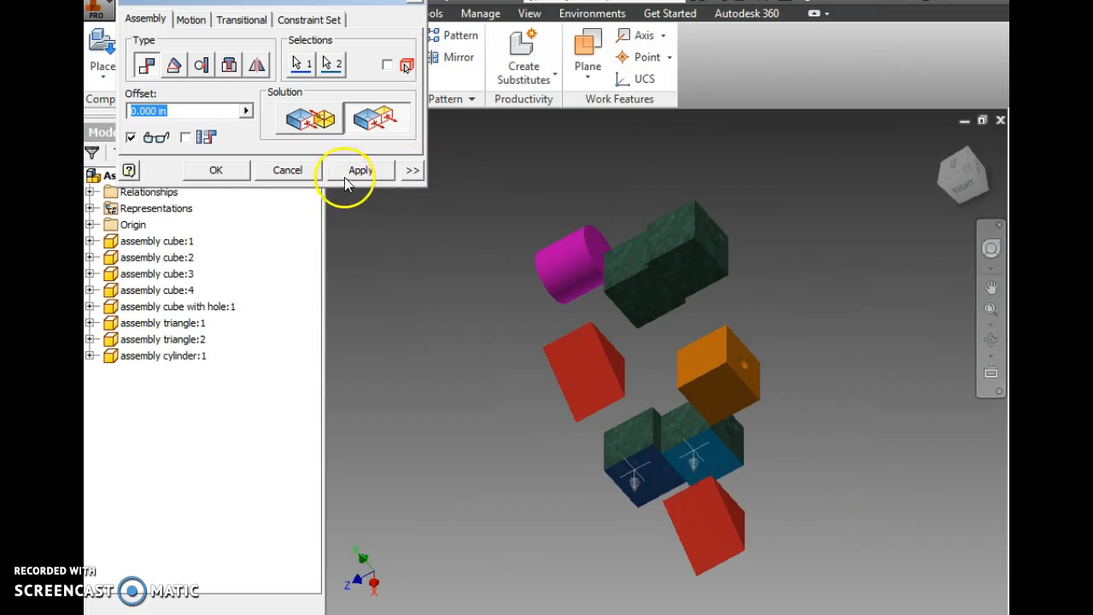
{"action": "left_click", "coordinate": [360, 170]}
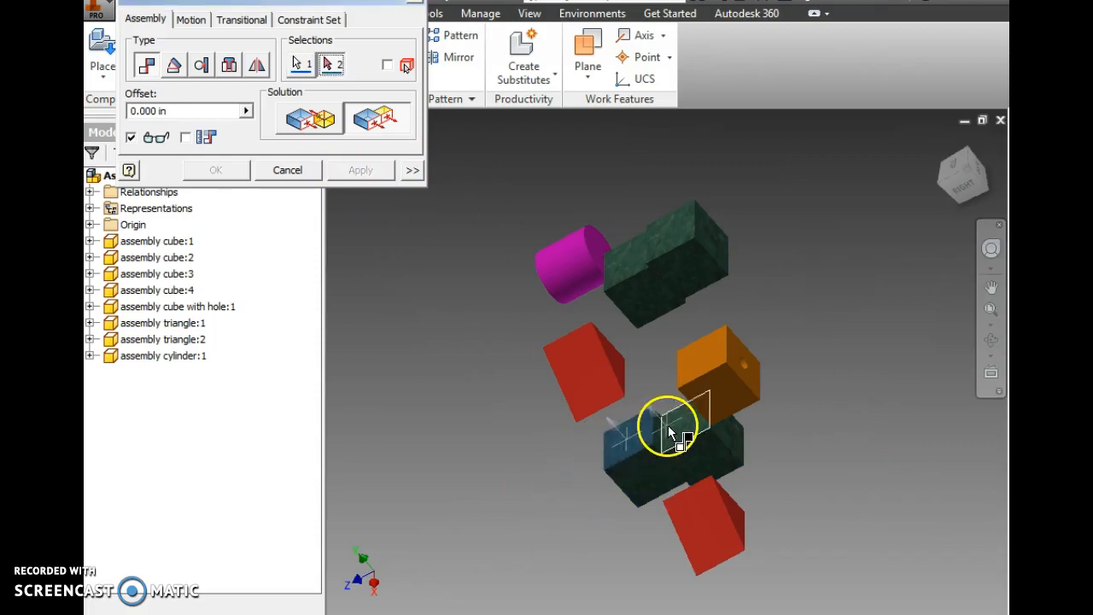
{"action": "left_click", "coordinate": [666, 431]}
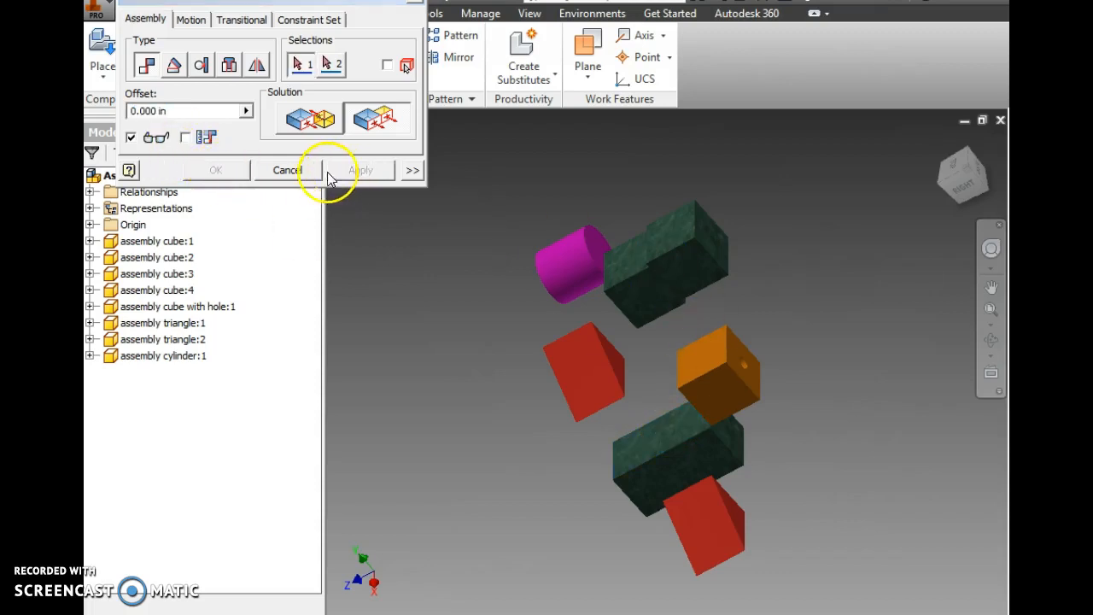
{"action": "mouse_move", "coordinate": [330, 177]}
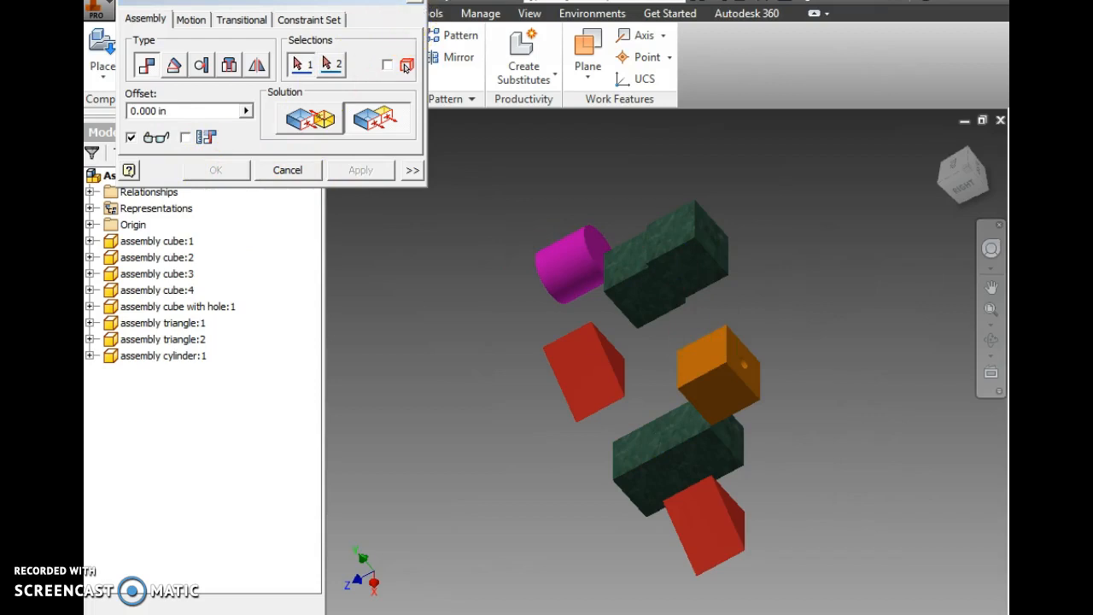
Close the Place Constraint dialog and drag the joined cube pair aside.
{"action": "left_click", "coordinate": [286, 170]}
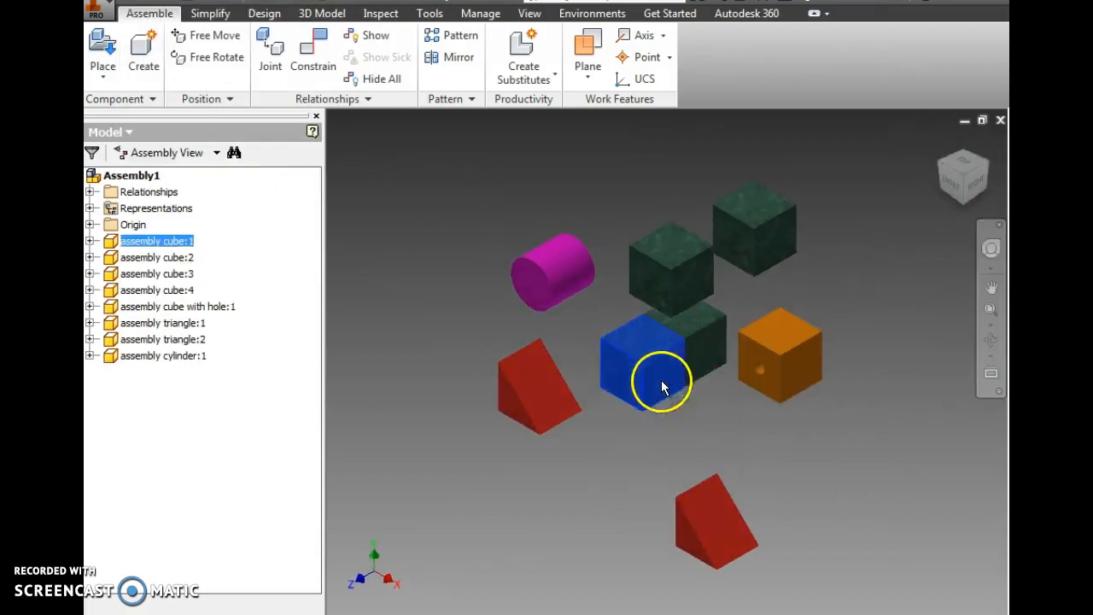
{"action": "left_click_drag", "start_coordinate": [661, 384], "coordinate": [662, 427]}
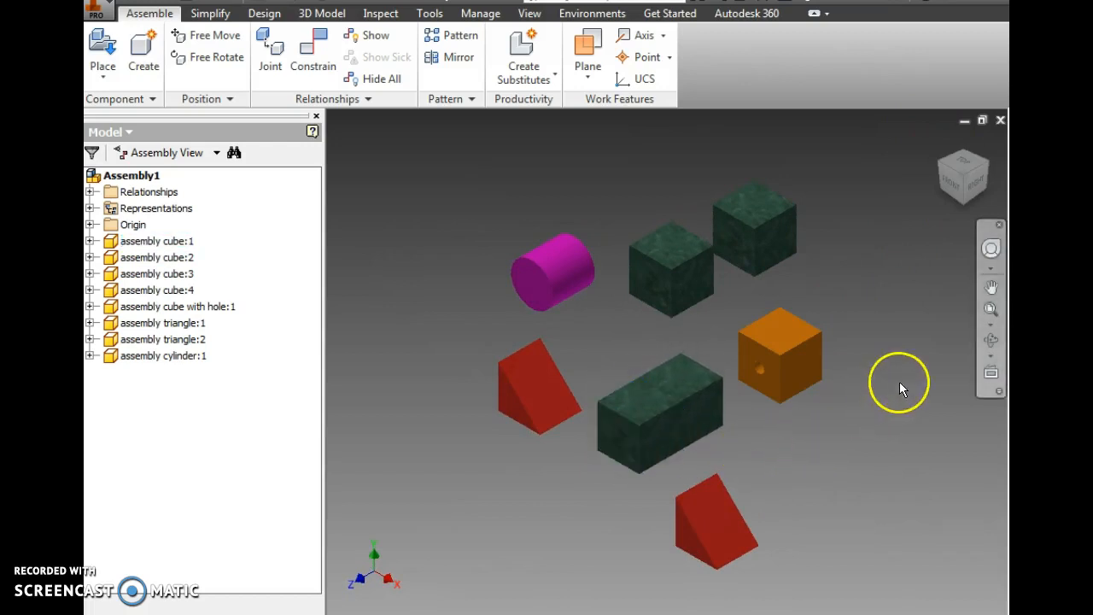
{"action": "left_click", "coordinate": [781, 354]}
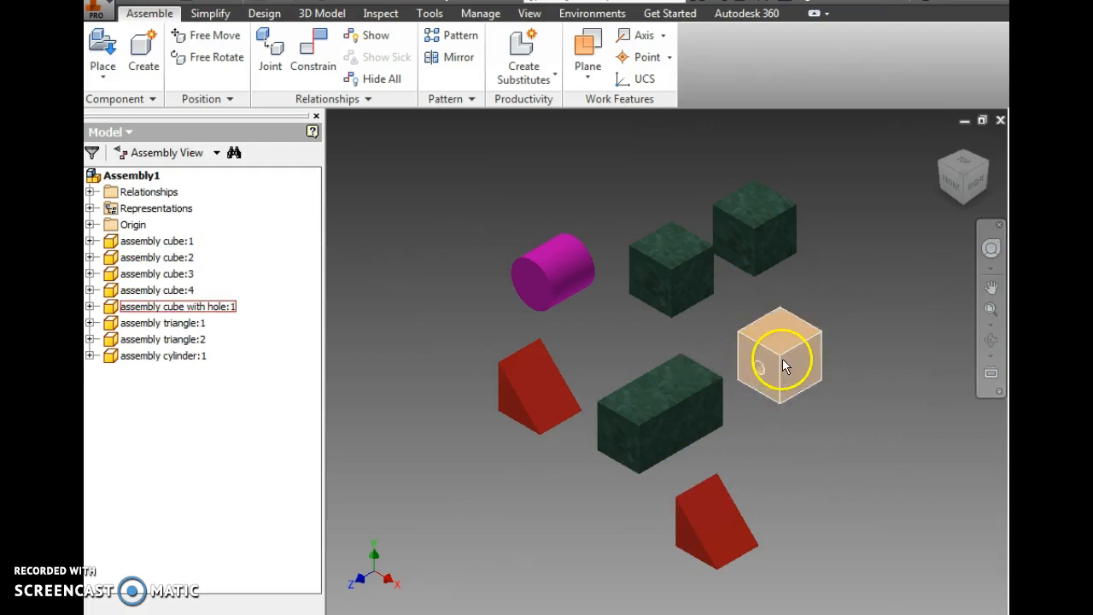
Free Rotate the orange holed cube so its hole faces right.
{"action": "right_click", "coordinate": [780, 356]}
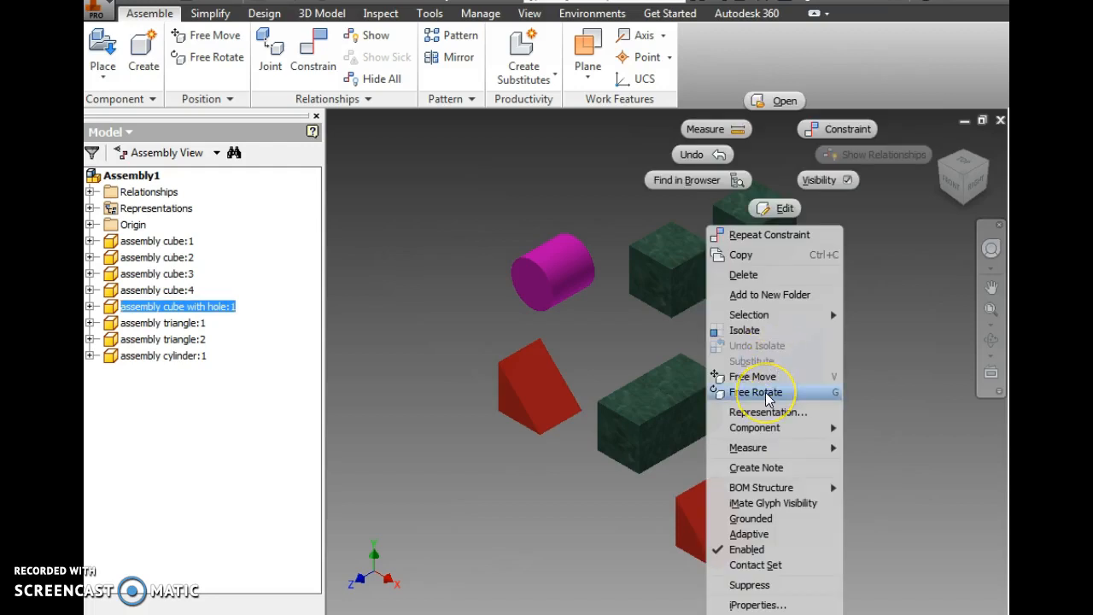
{"action": "left_click", "coordinate": [756, 392]}
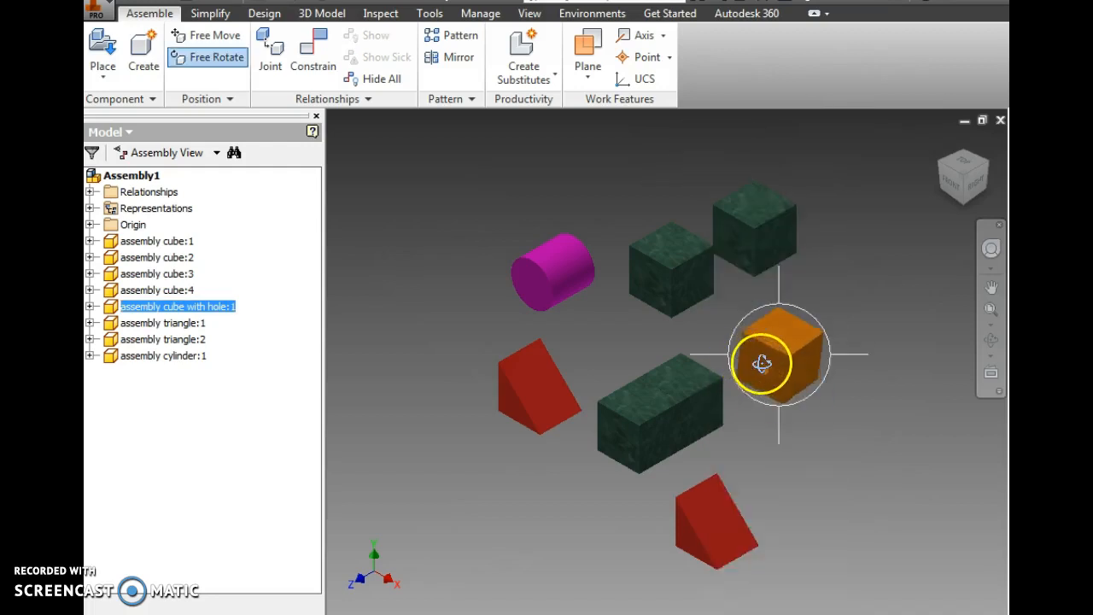
{"action": "left_click_drag", "start_coordinate": [762, 362], "coordinate": [882, 373]}
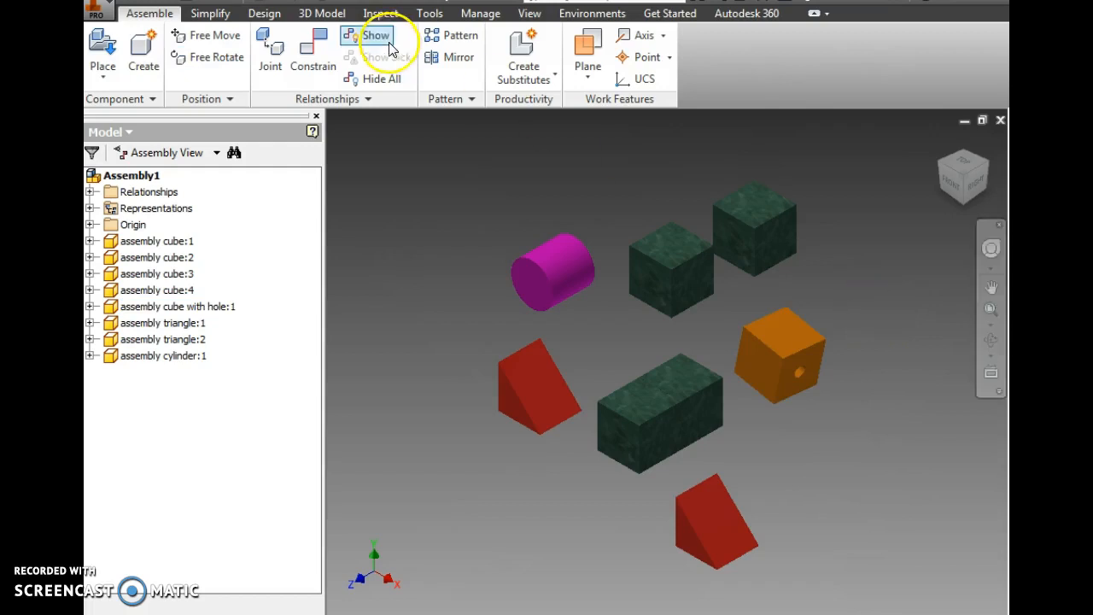
Apply a Flush constraint between the green cube face and the orange holed cube.
{"action": "left_click", "coordinate": [312, 64]}
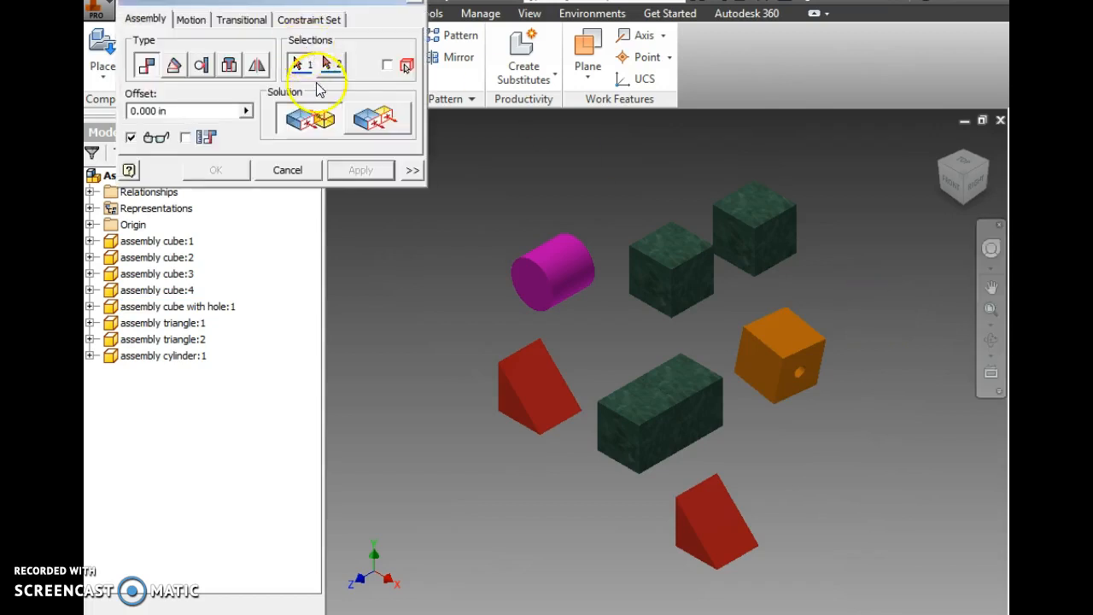
{"action": "left_click", "coordinate": [769, 367]}
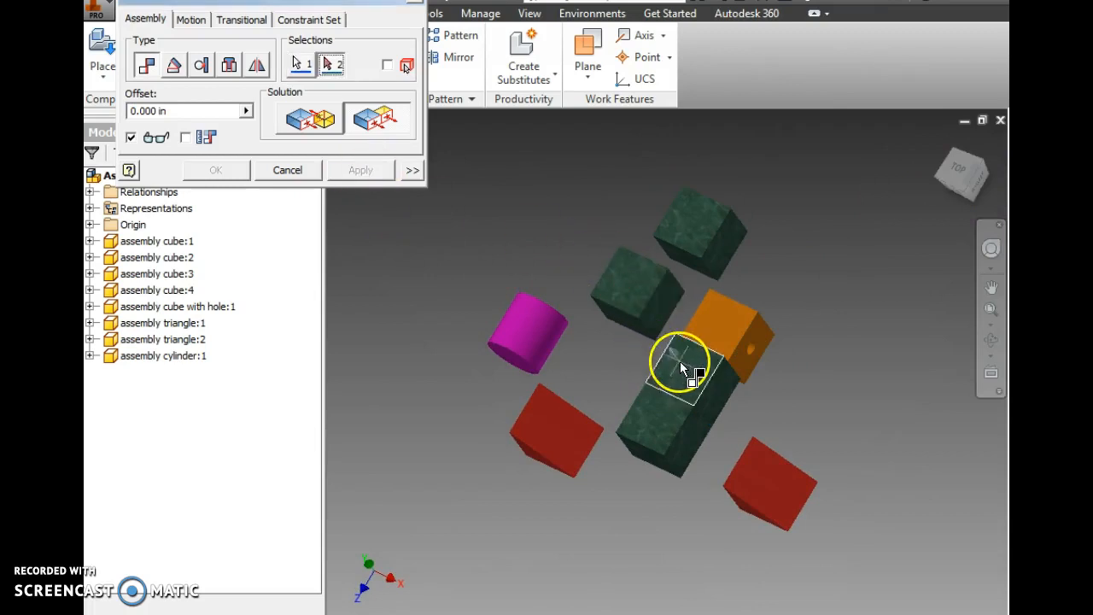
{"action": "left_click", "coordinate": [360, 170]}
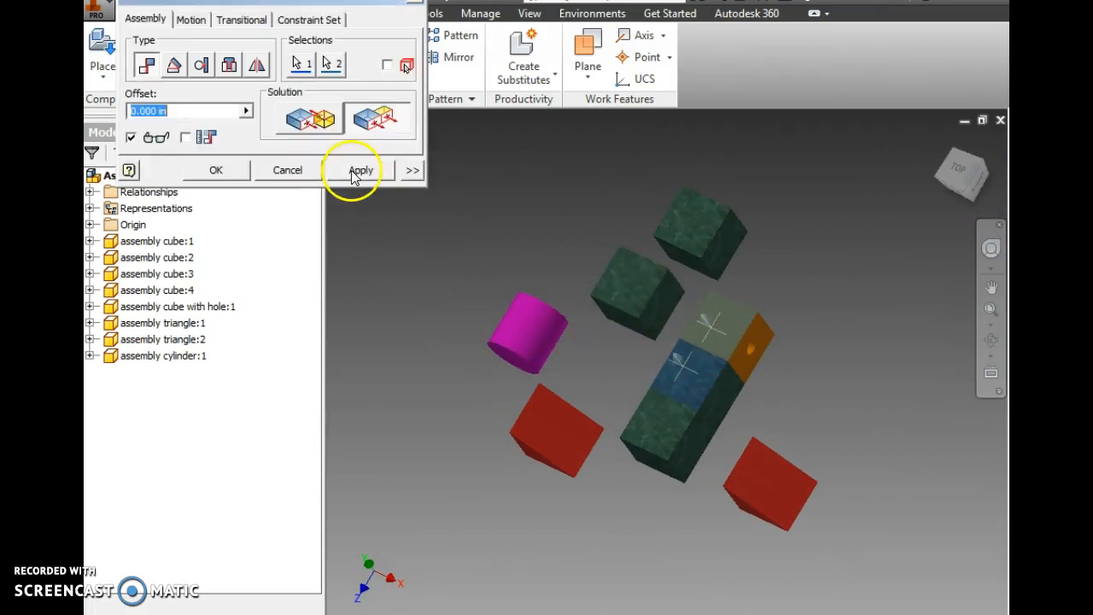
{"action": "left_click", "coordinate": [359, 170]}
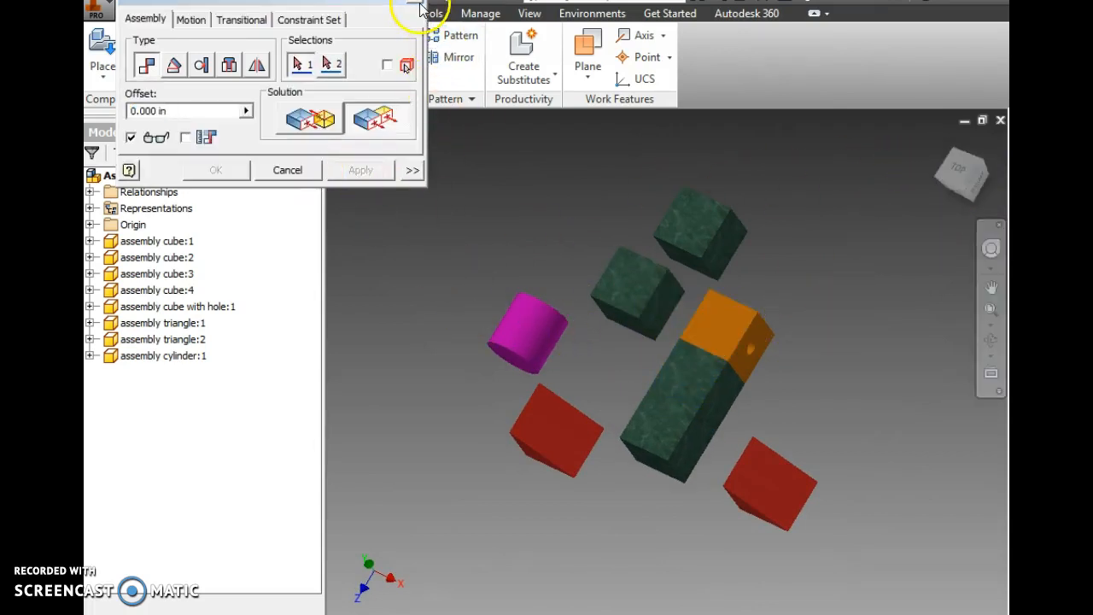
Close Place Constraint, view the assembly from the top, then orbit to an angled view.
{"action": "left_click", "coordinate": [287, 170]}
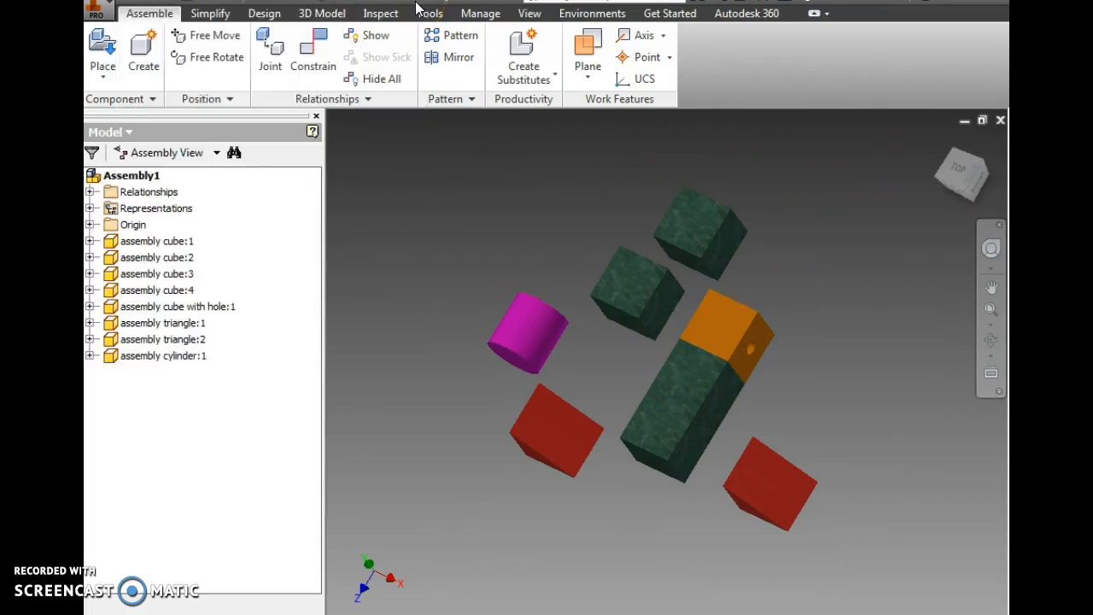
{"action": "left_click", "coordinate": [713, 369]}
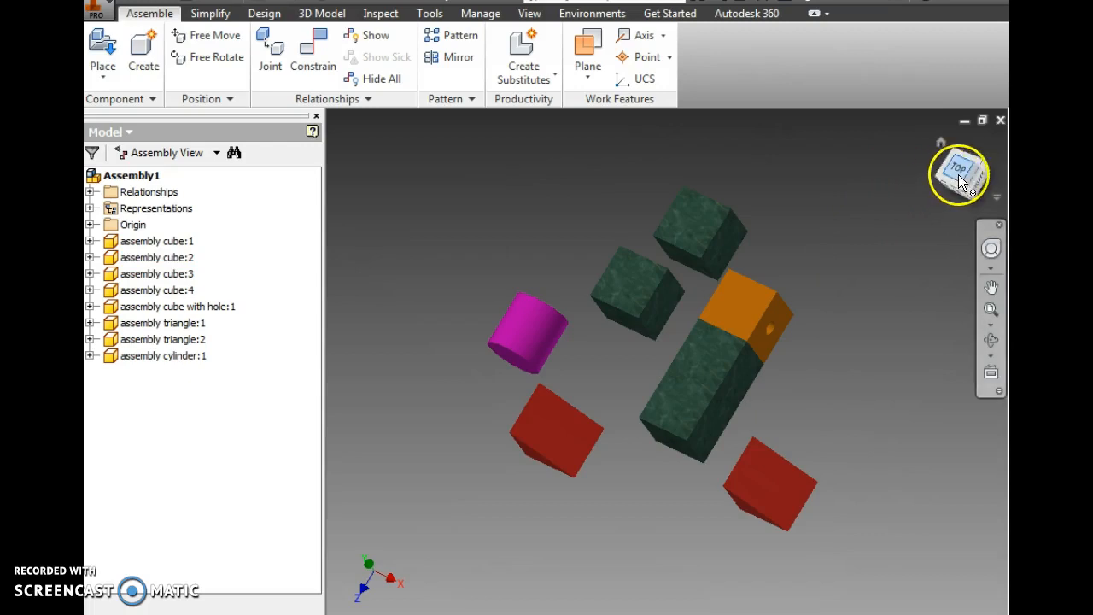
{"action": "left_click", "coordinate": [958, 169]}
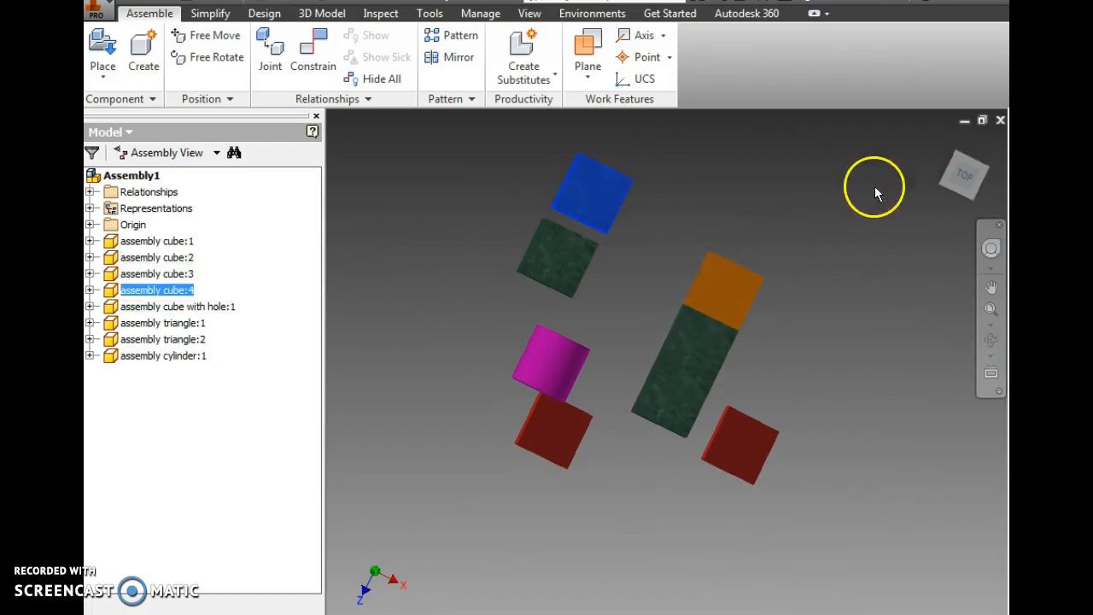
{"action": "left_click_drag", "start_coordinate": [874, 188], "coordinate": [811, 128]}
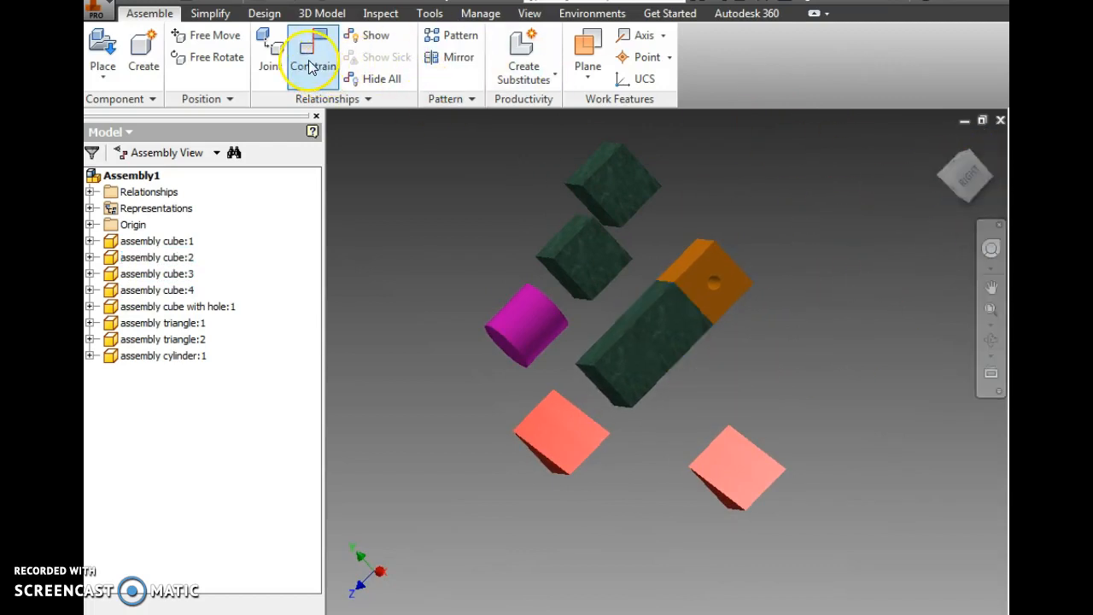
Mate the next green cube against the holed-cube block.
{"action": "left_click", "coordinate": [306, 52]}
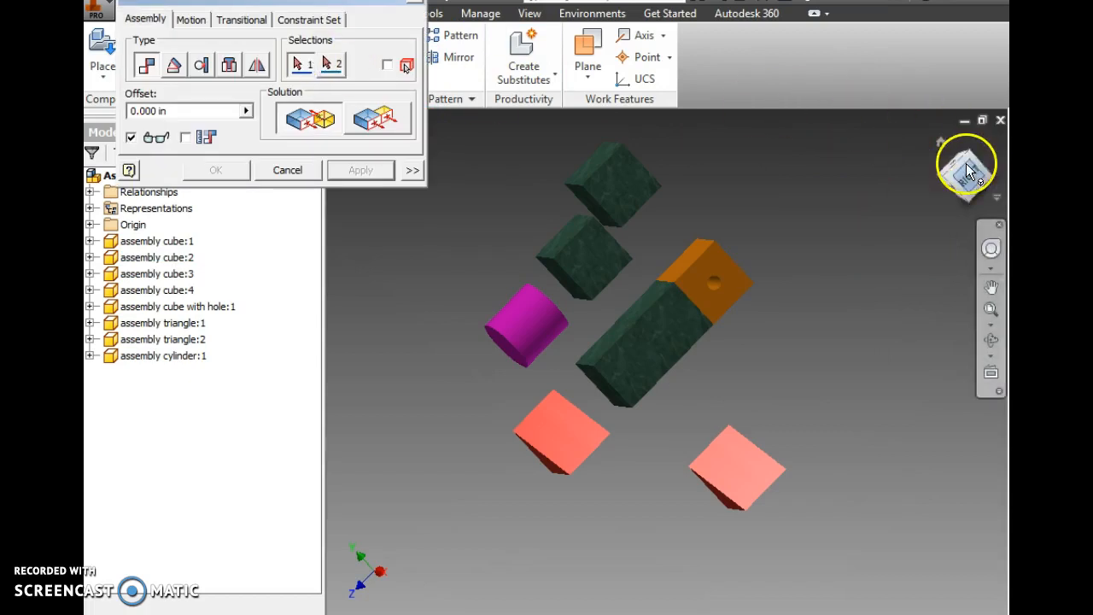
{"action": "left_click", "coordinate": [585, 256]}
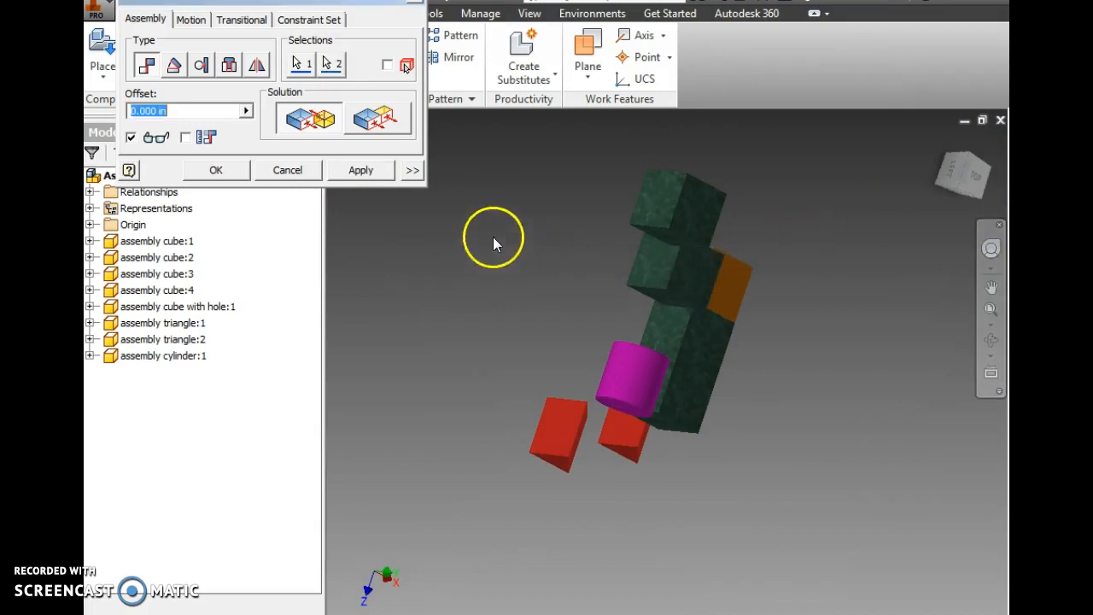
{"action": "left_click", "coordinate": [376, 118]}
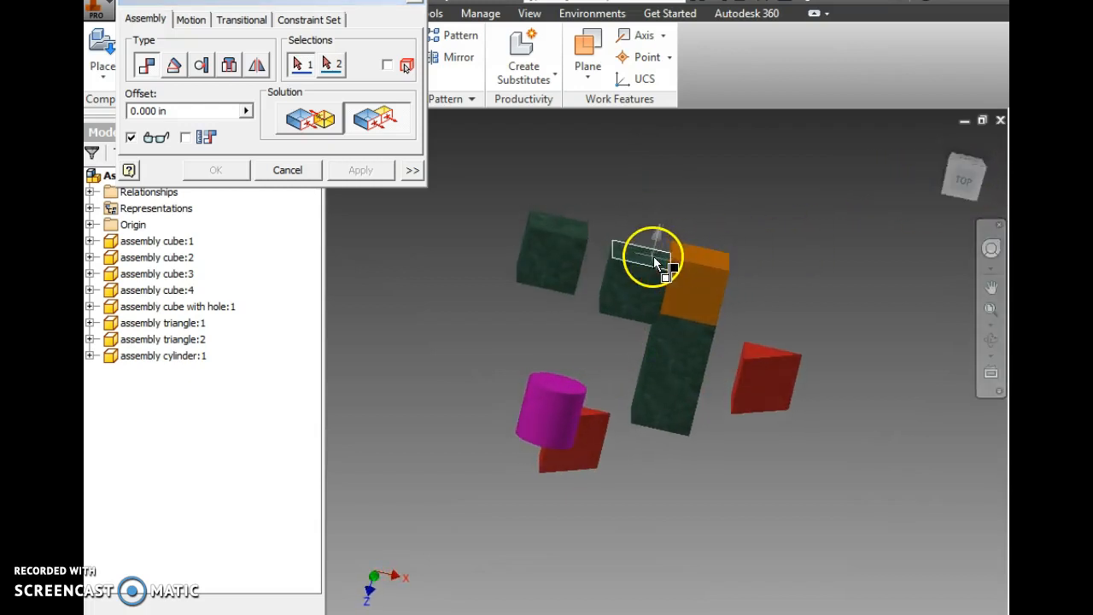
{"action": "left_click", "coordinate": [654, 256]}
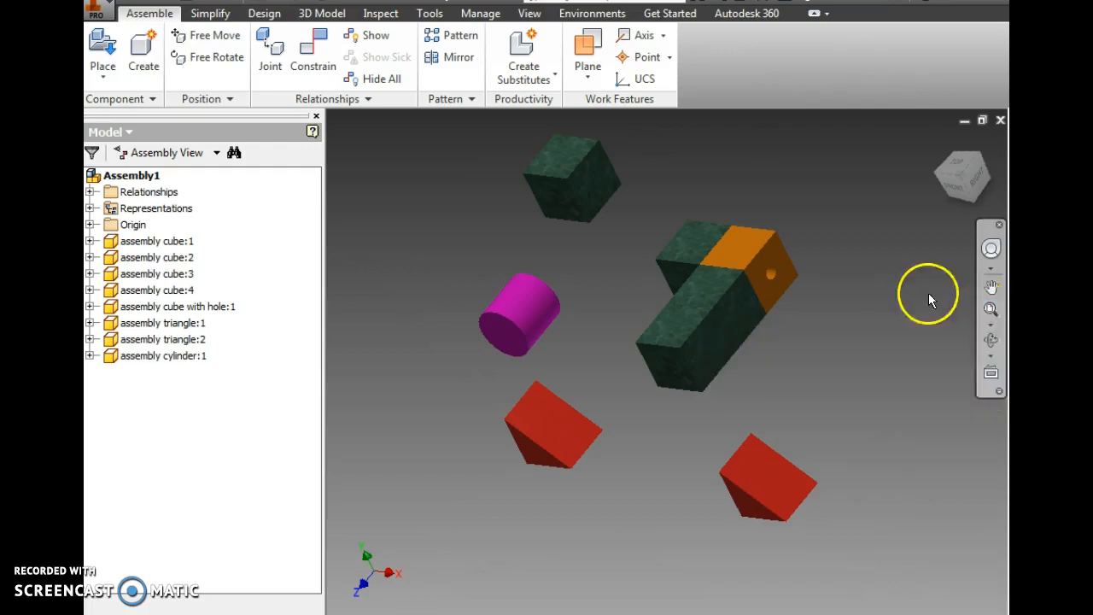
{"action": "left_click", "coordinate": [157, 289]}
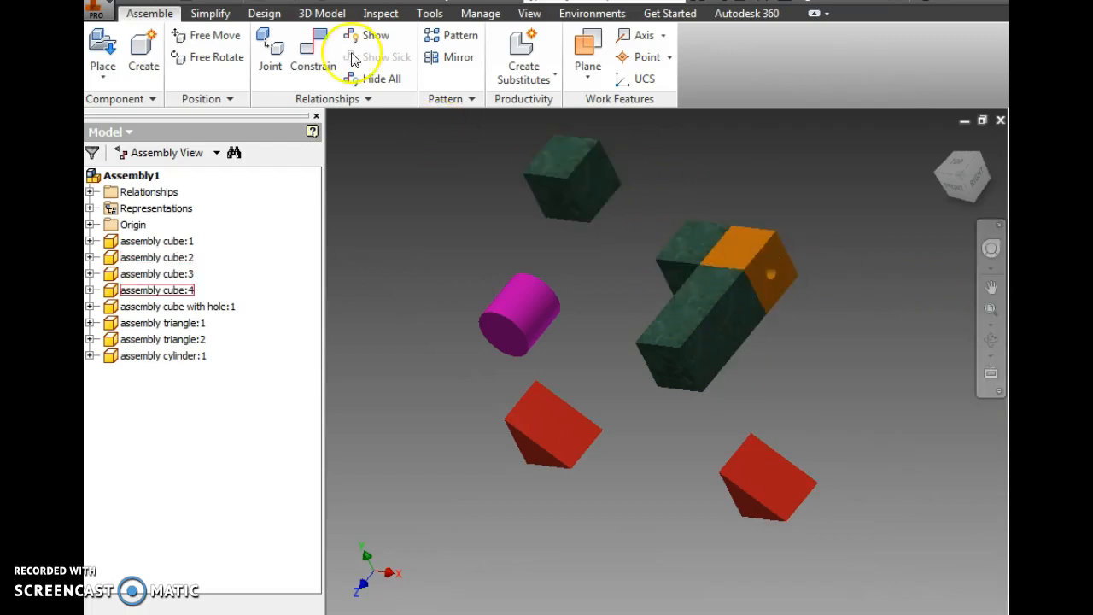
Mate the last green cube to the block and flush its side faces, forming an L.
{"action": "left_click", "coordinate": [307, 66]}
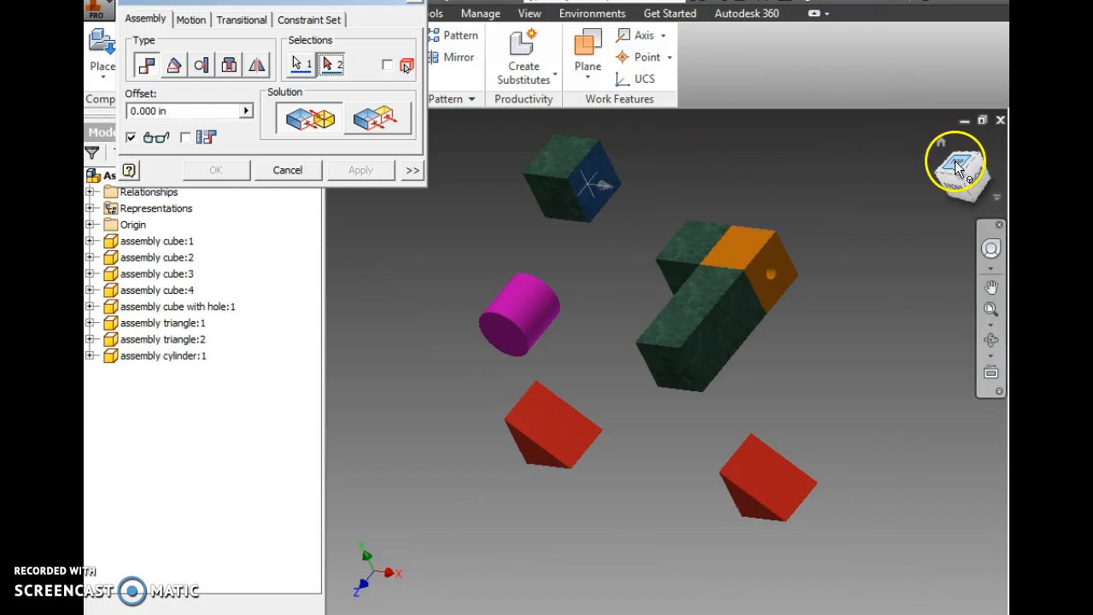
{"action": "left_click", "coordinate": [958, 165]}
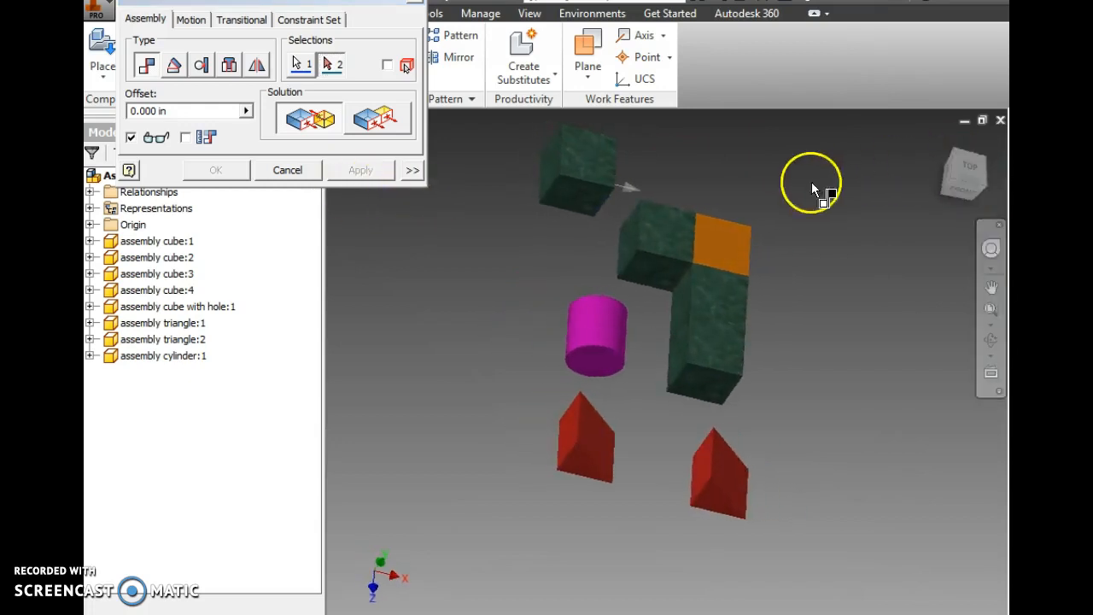
{"action": "left_click", "coordinate": [360, 170]}
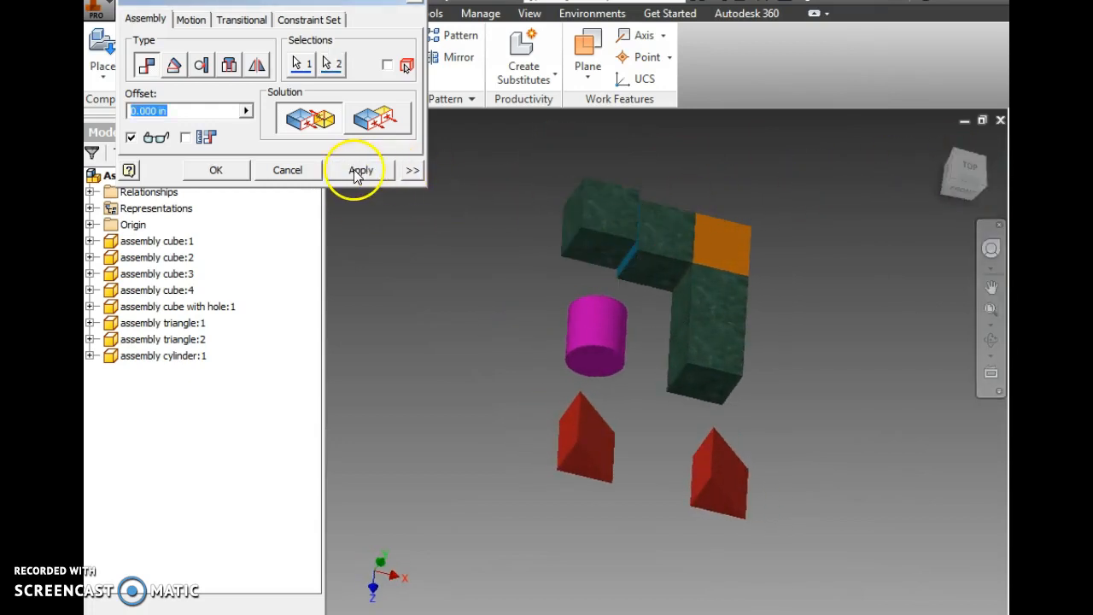
{"action": "left_click", "coordinate": [360, 170]}
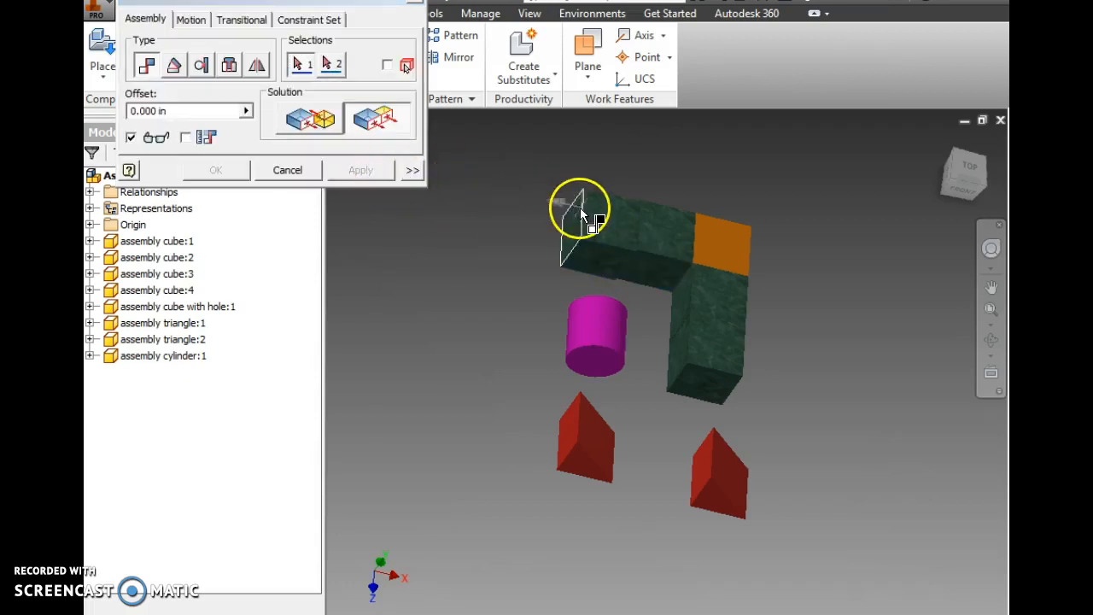
{"action": "left_click", "coordinate": [360, 169]}
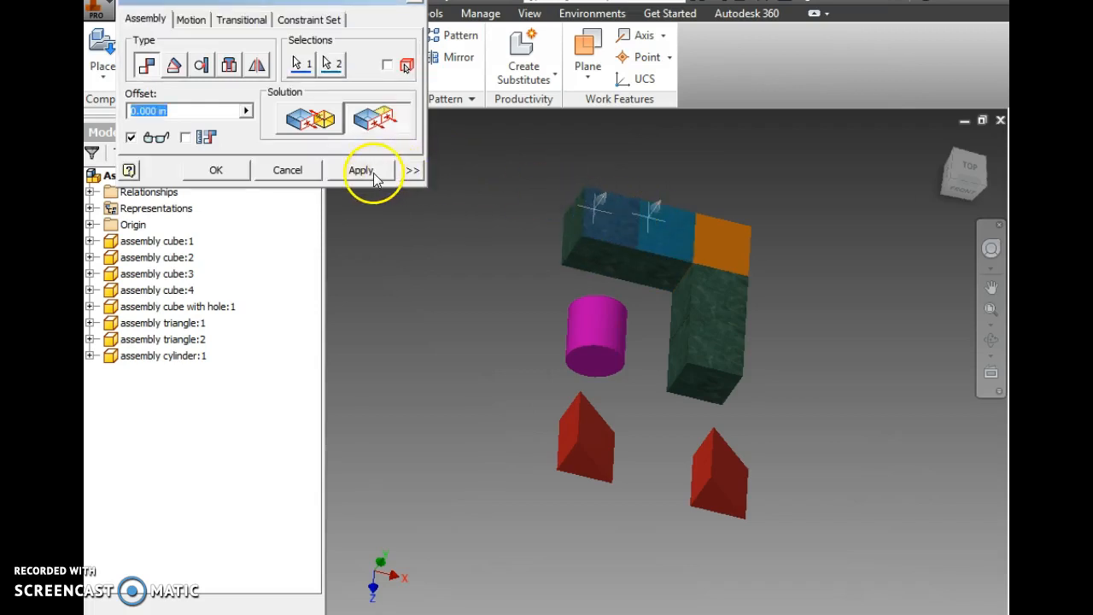
{"action": "left_click", "coordinate": [360, 169]}
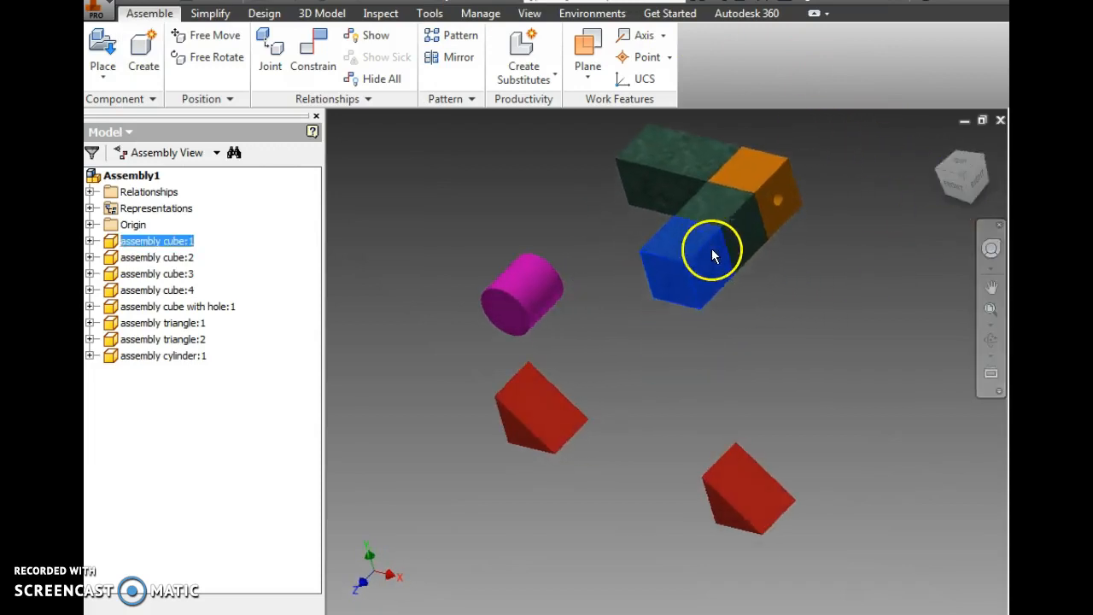
Constrain a red triangle's face against the green cubes beside the holed cube.
{"action": "left_click_drag", "start_coordinate": [708, 252], "coordinate": [718, 328]}
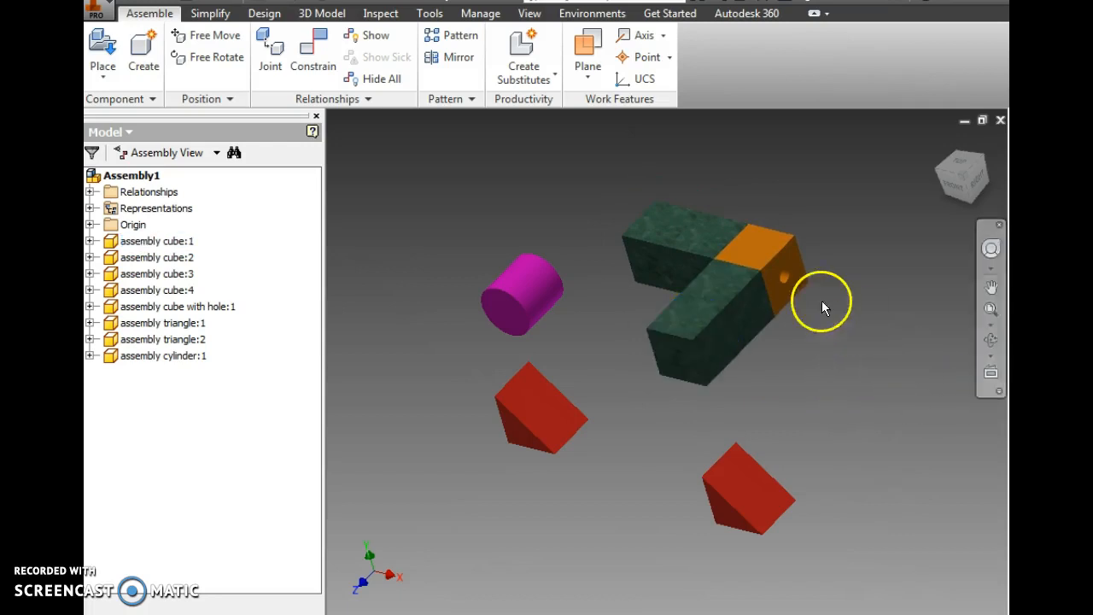
{"action": "mouse_move", "coordinate": [350, 133]}
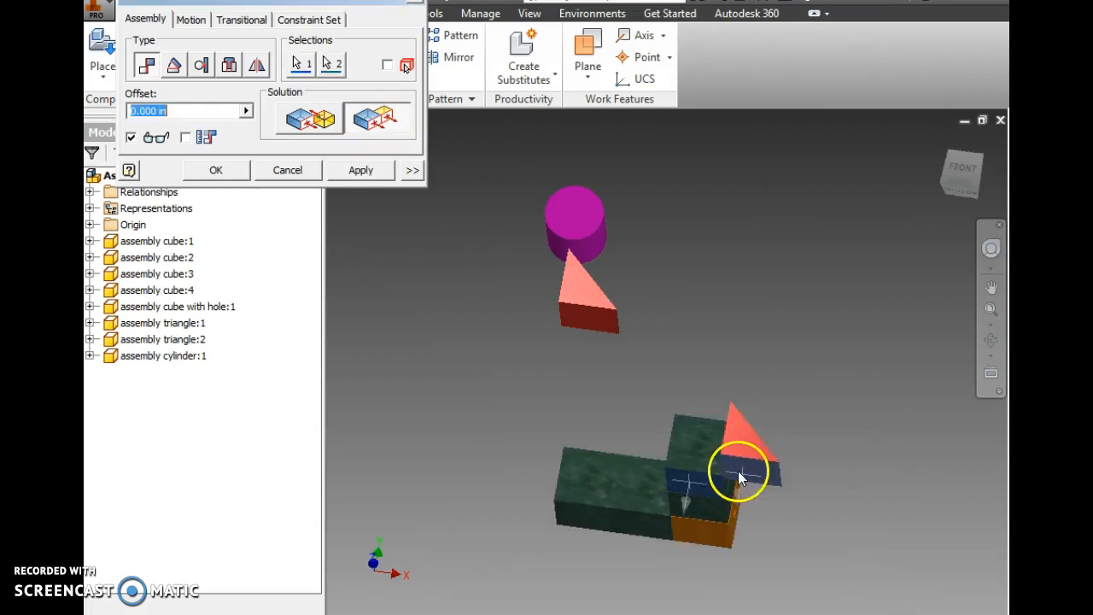
{"action": "left_click", "coordinate": [361, 170]}
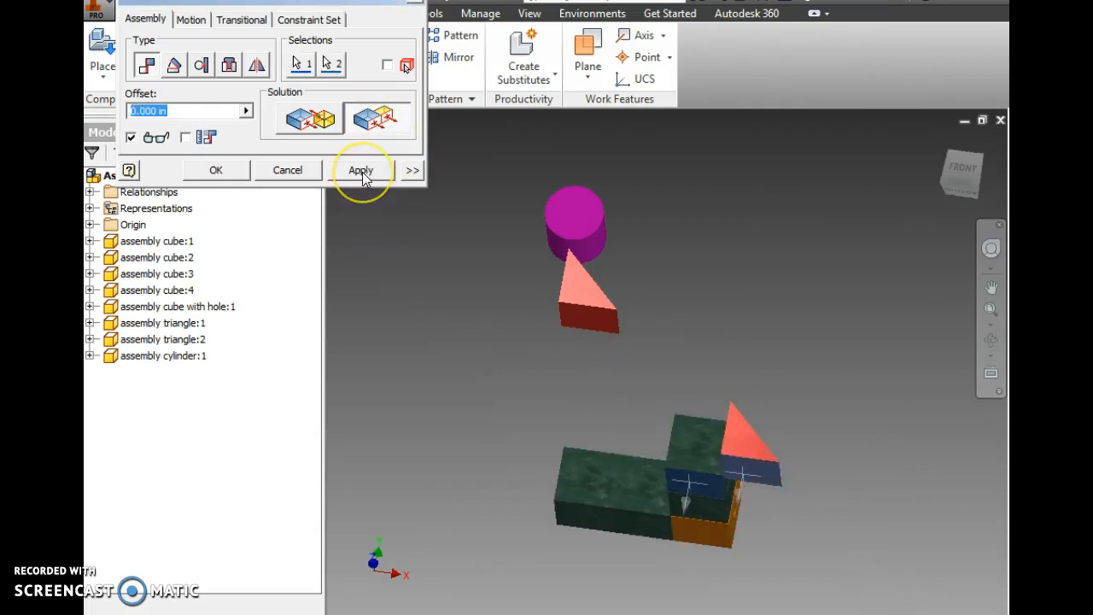
{"action": "left_click", "coordinate": [361, 170]}
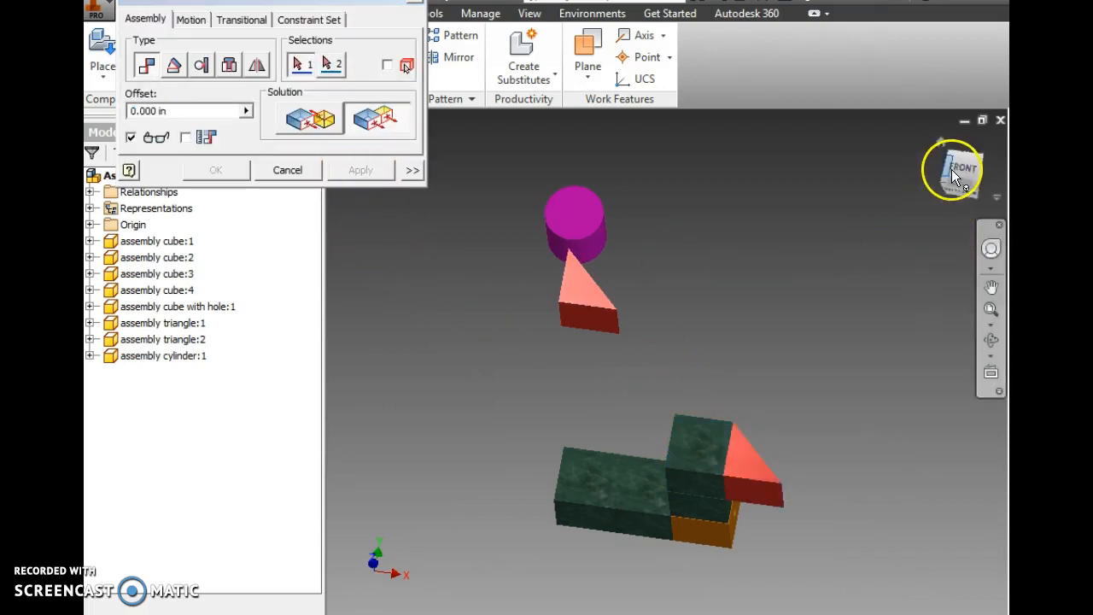
{"action": "left_click_drag", "start_coordinate": [952, 171], "coordinate": [939, 141]}
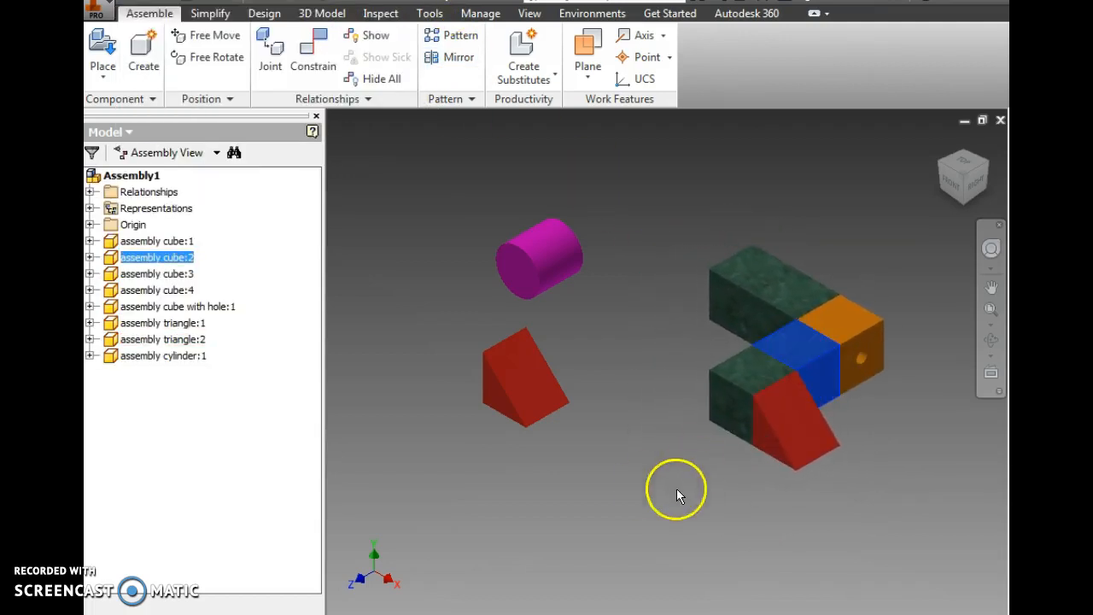
Free Rotate the second red triangle and mate it to the far-left cube face.
{"action": "left_click", "coordinate": [517, 385]}
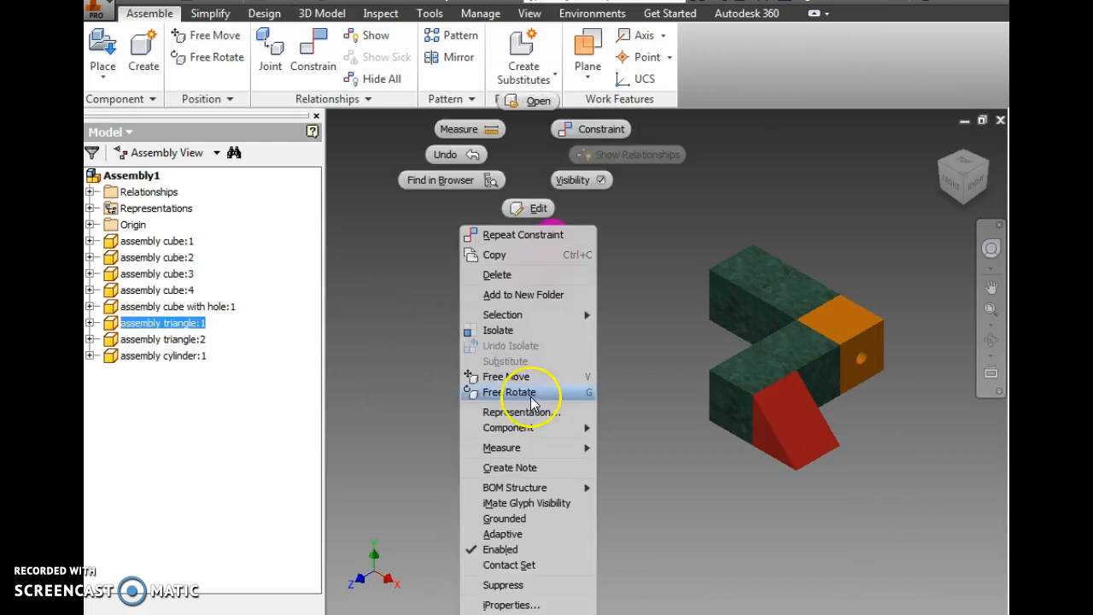
{"action": "left_click", "coordinate": [508, 392]}
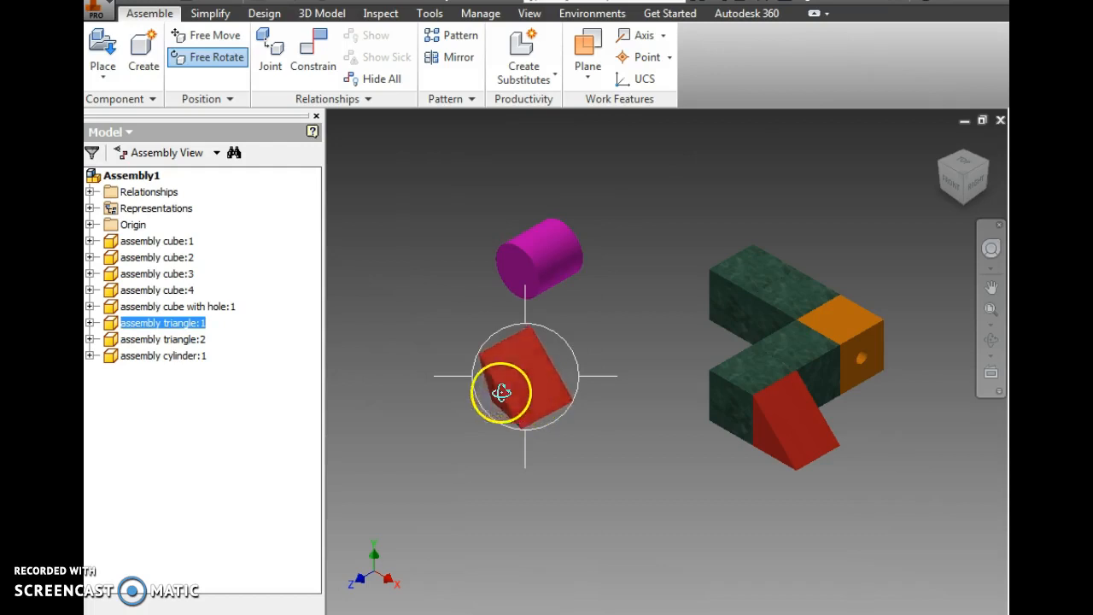
{"action": "left_click_drag", "start_coordinate": [501, 393], "coordinate": [521, 487]}
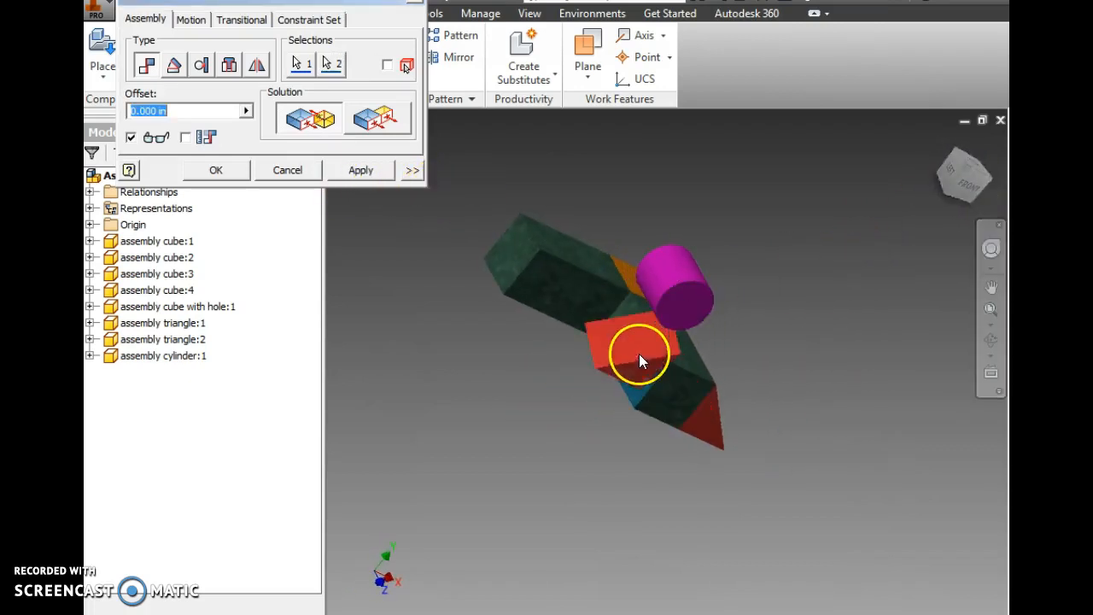
{"action": "left_click", "coordinate": [360, 170]}
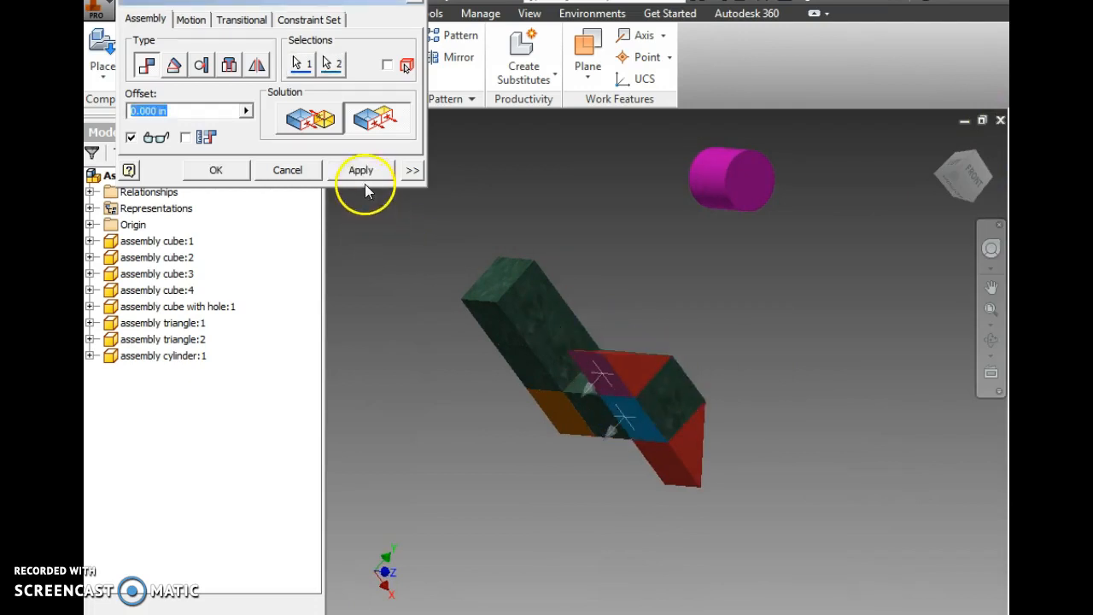
{"action": "left_click", "coordinate": [361, 170]}
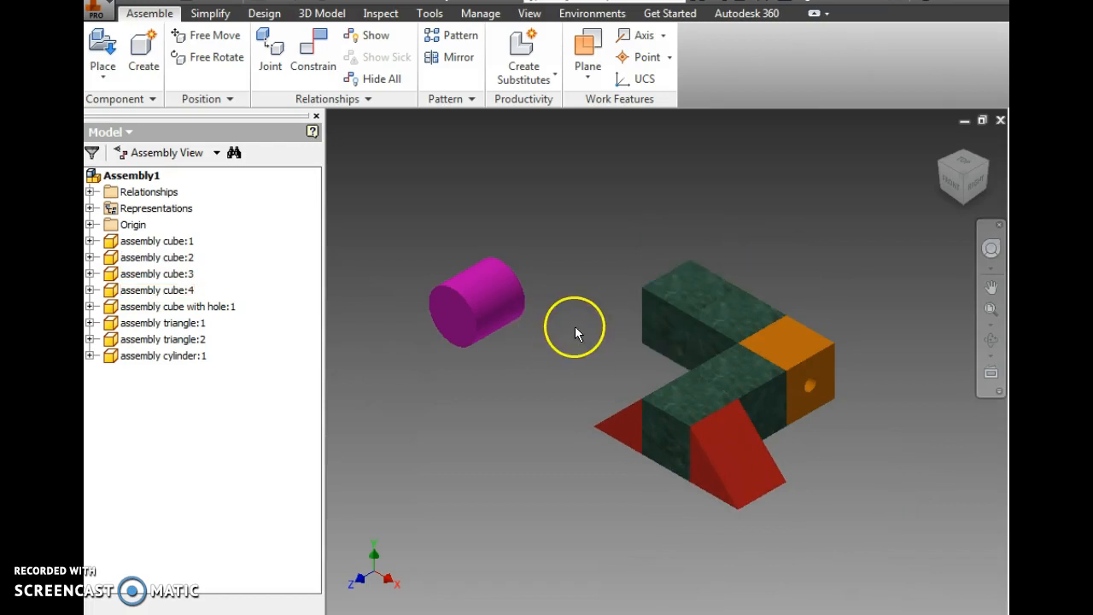
Turn the purple cylinder upright, mate it to the top cube face, and slide it into place.
{"action": "left_click", "coordinate": [476, 303]}
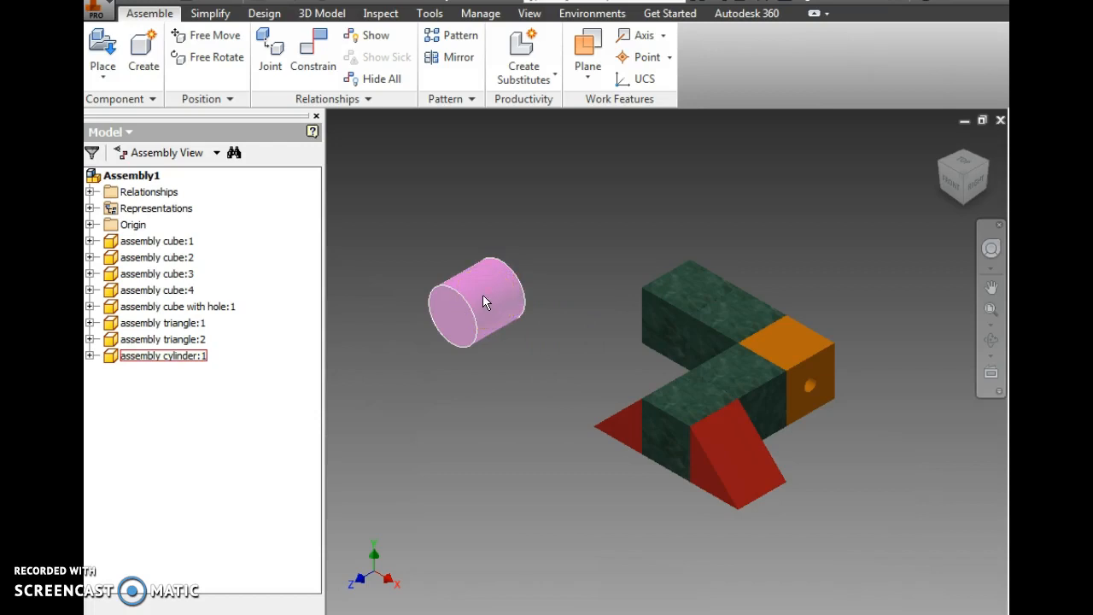
{"action": "mouse_move", "coordinate": [484, 296]}
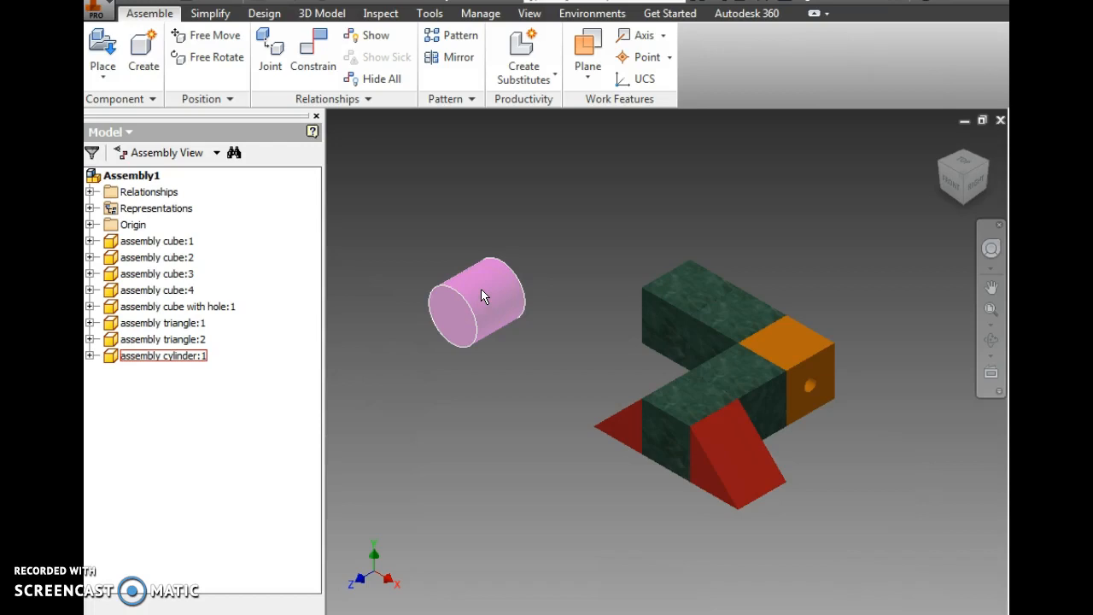
{"action": "right_click", "coordinate": [480, 299]}
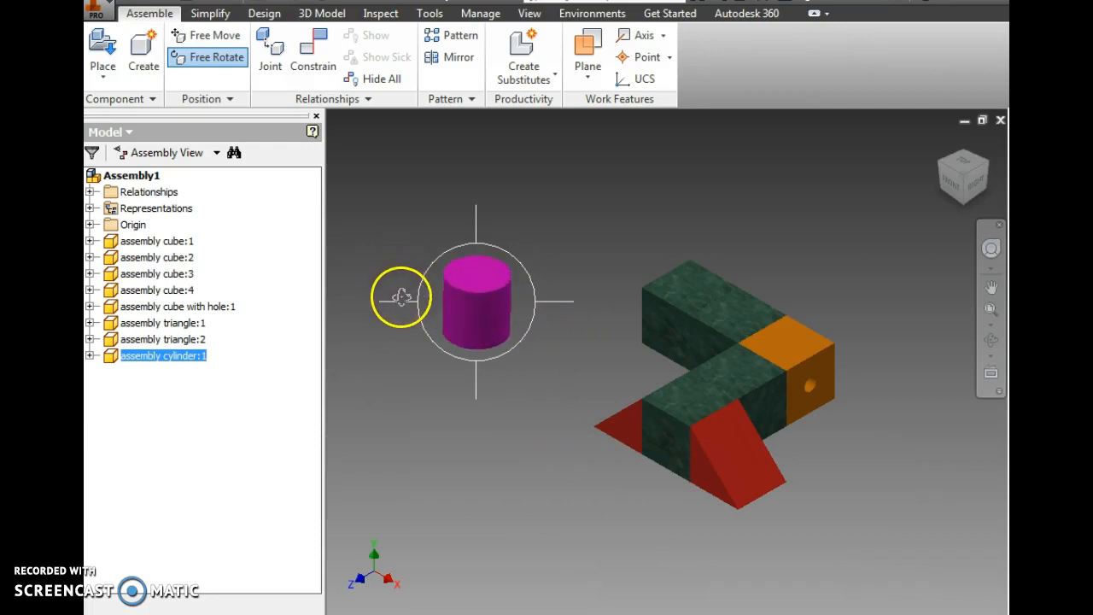
{"action": "mouse_move", "coordinate": [497, 440]}
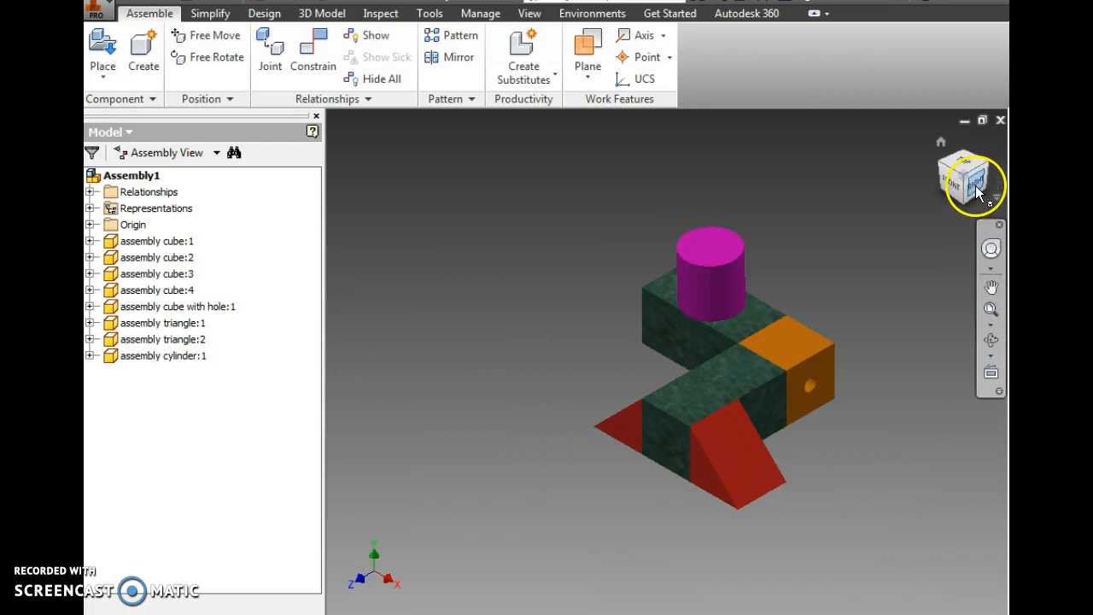
{"action": "left_click_drag", "start_coordinate": [974, 183], "coordinate": [935, 150]}
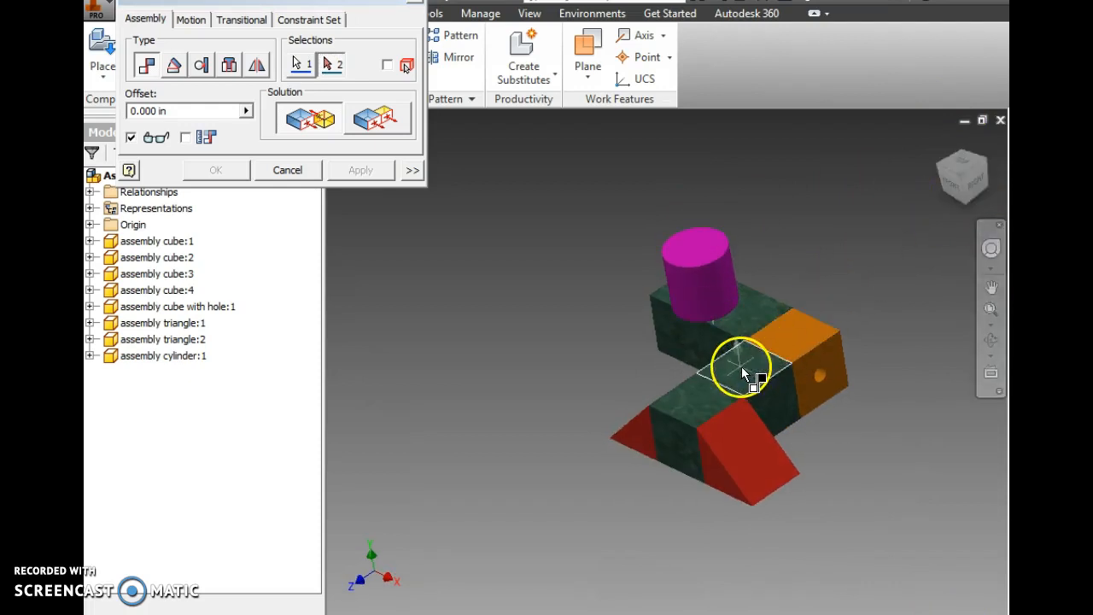
{"action": "left_click", "coordinate": [360, 170]}
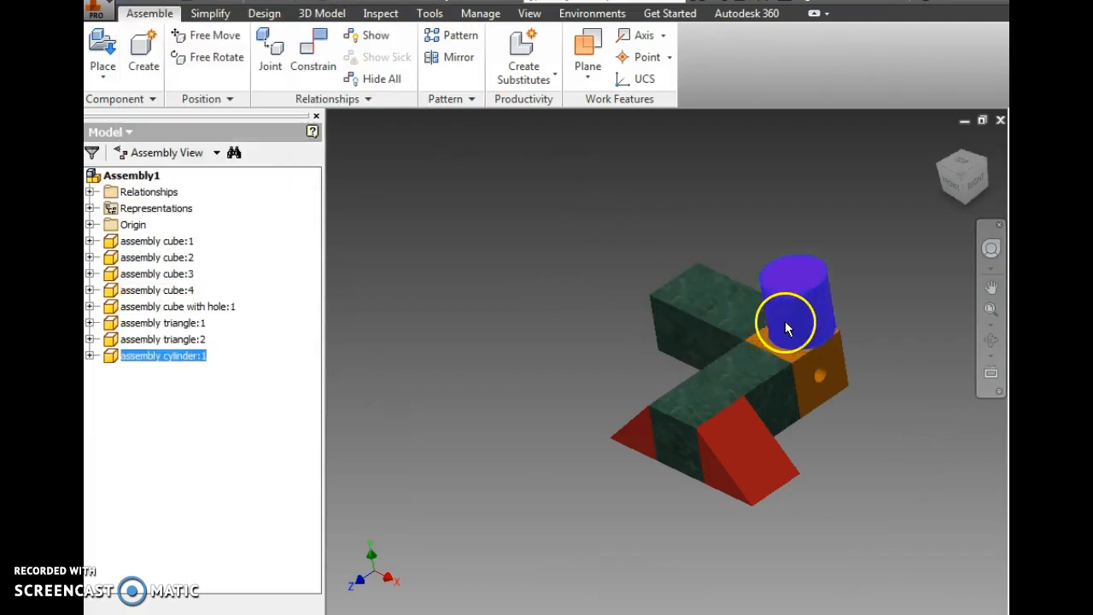
{"action": "left_click_drag", "start_coordinate": [786, 324], "coordinate": [737, 367]}
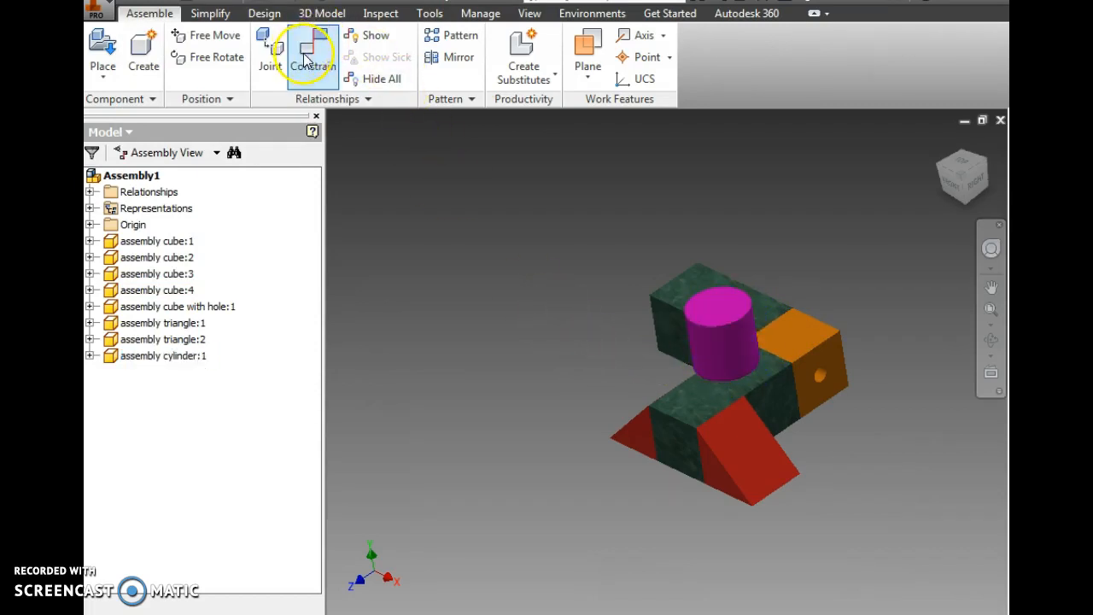
Apply a Tangent constraint between the cylinder and a cube face with offset -1.
{"action": "left_click", "coordinate": [307, 47]}
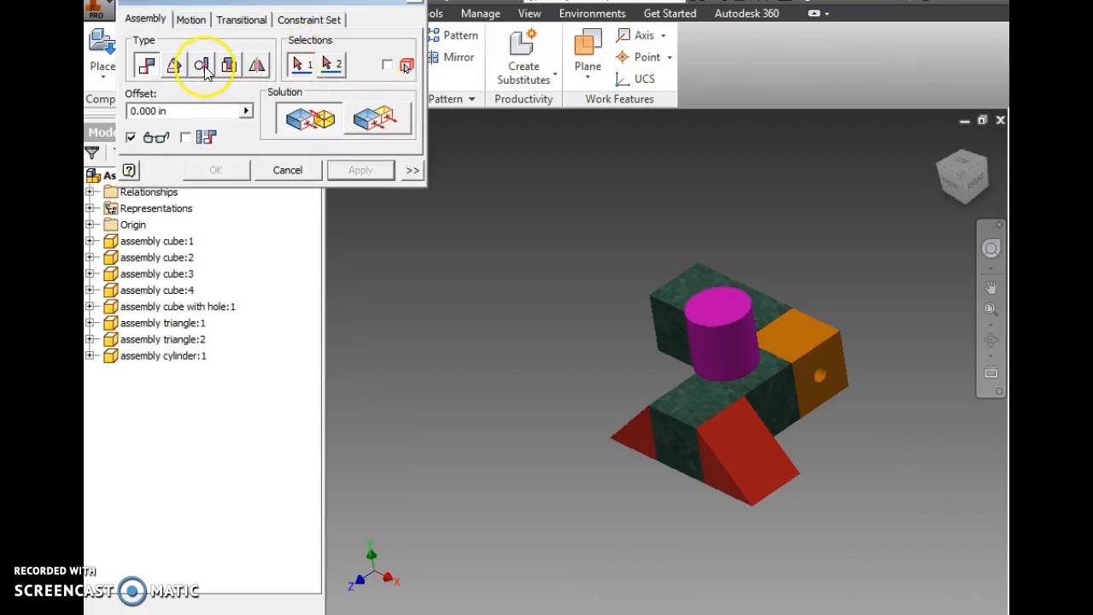
{"action": "mouse_move", "coordinate": [202, 67]}
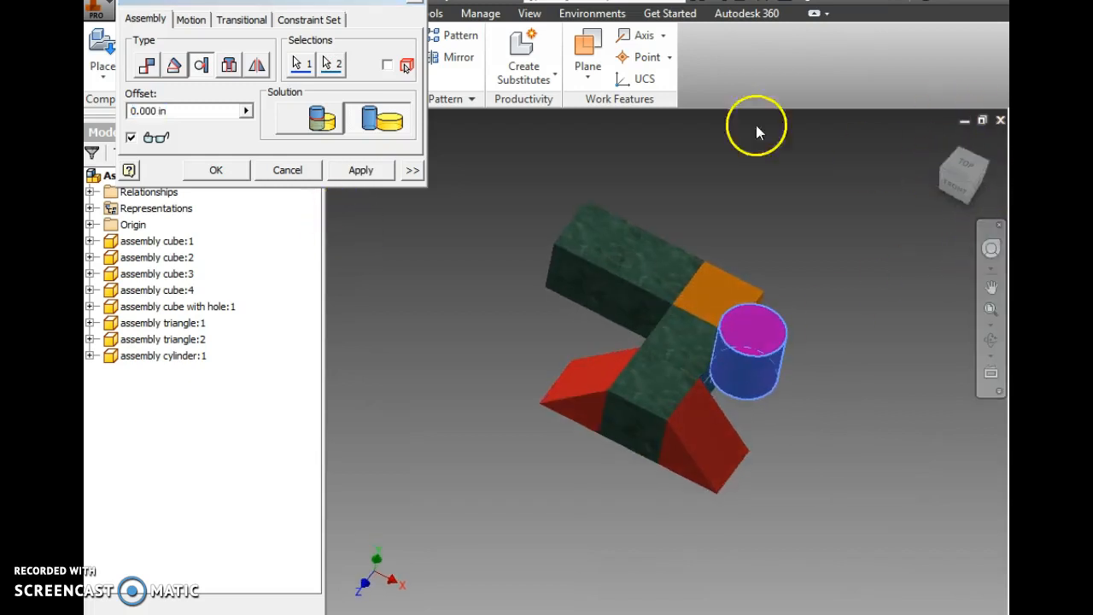
{"action": "left_click", "coordinate": [179, 111]}
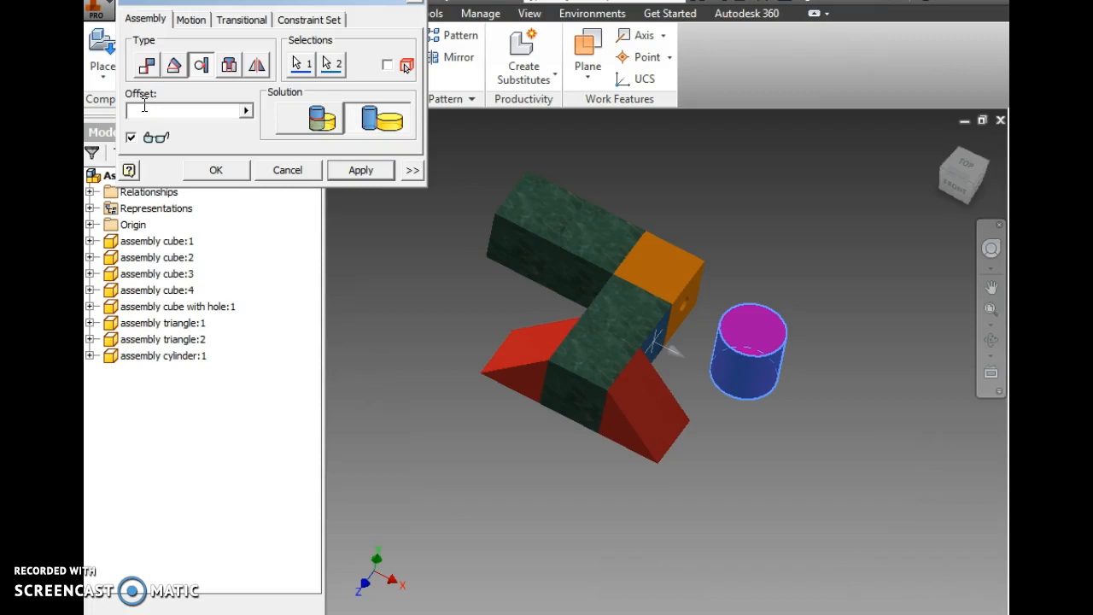
{"action": "type", "text": "-1"}
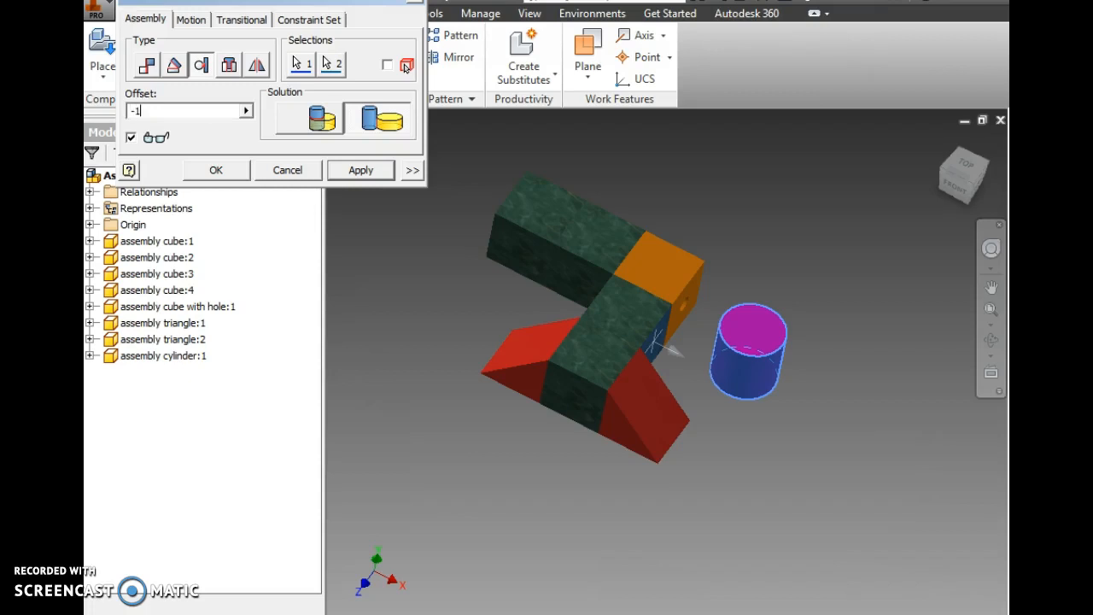
{"action": "left_click", "coordinate": [310, 118]}
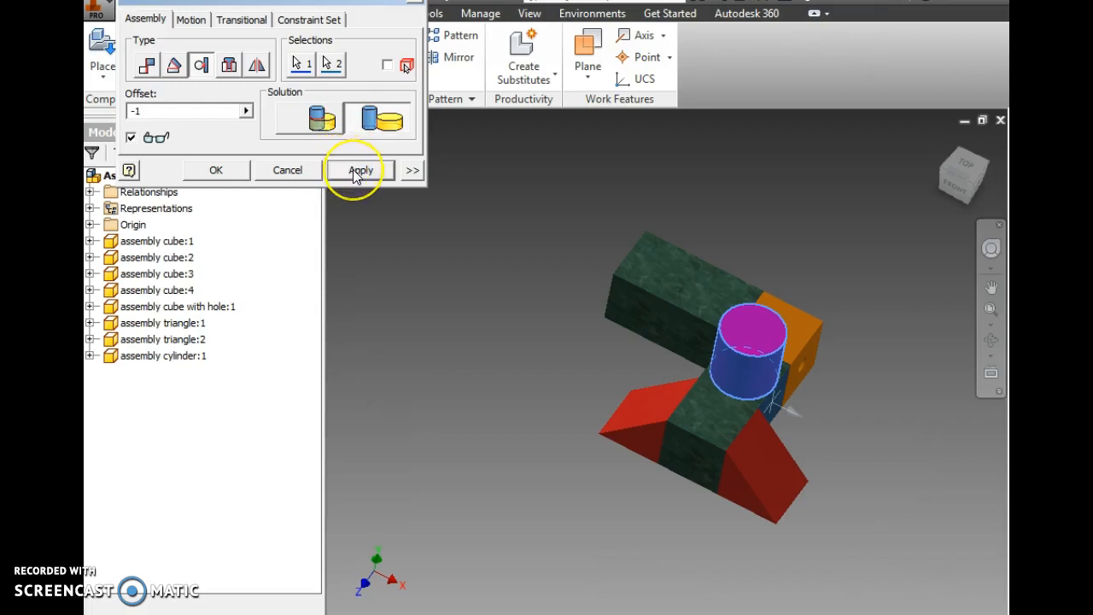
{"action": "left_click", "coordinate": [360, 170]}
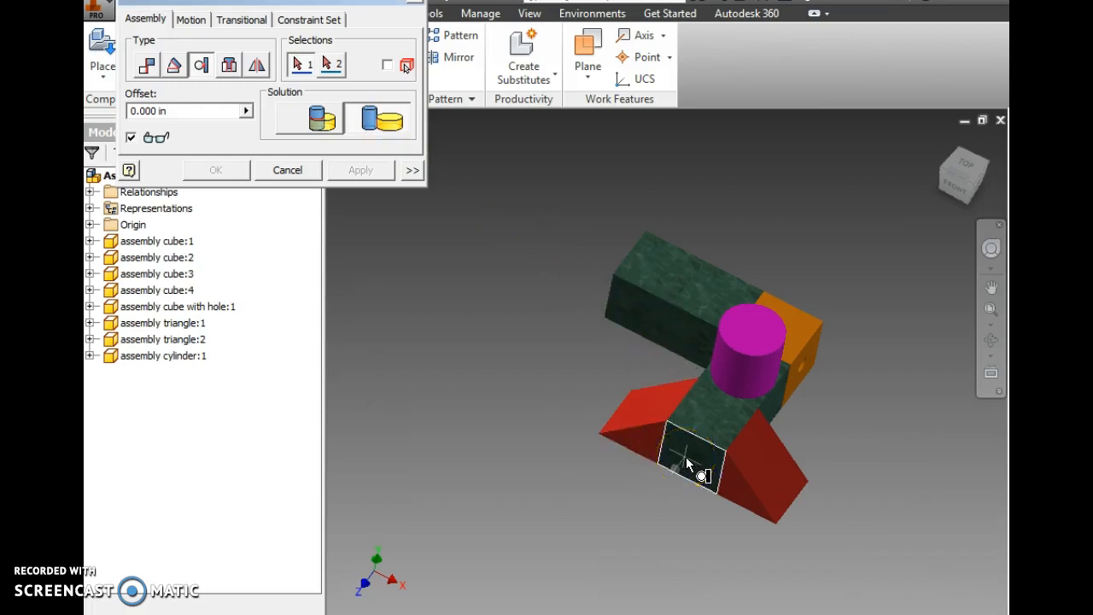
Make the cylinder tangent to a second cube face at offset -1.
{"action": "left_click", "coordinate": [743, 376]}
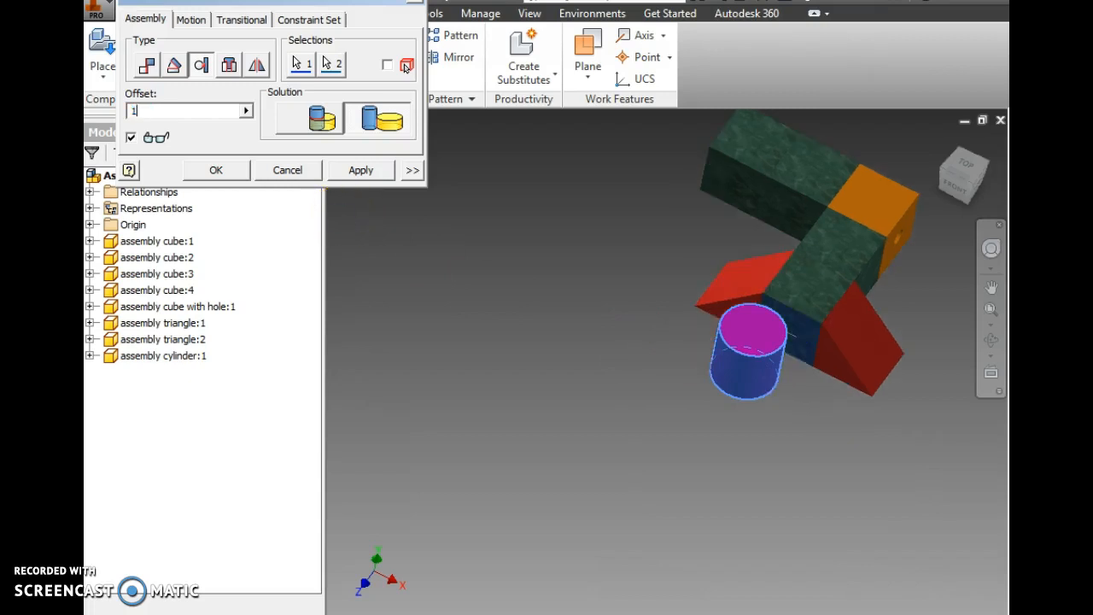
{"action": "type", "text": "-1"}
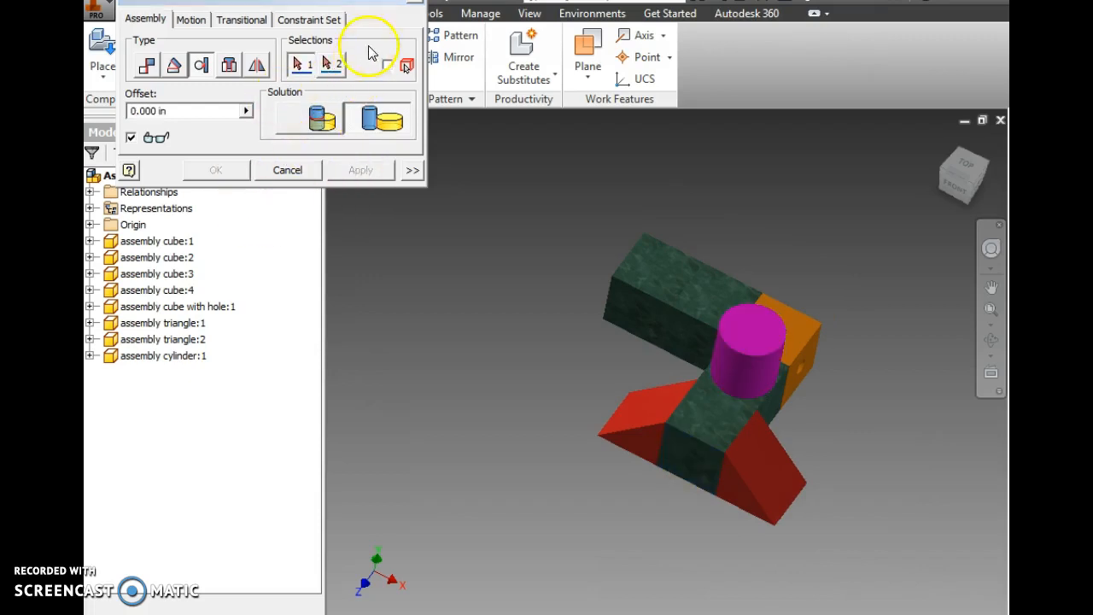
{"action": "left_click", "coordinate": [287, 170]}
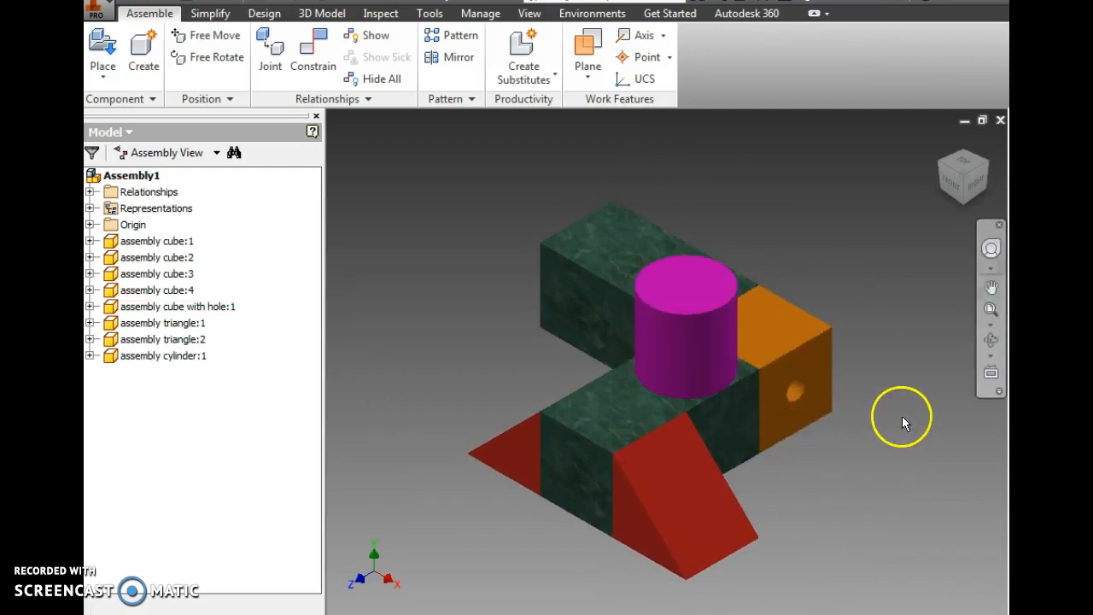
{"action": "mouse_move", "coordinate": [843, 281]}
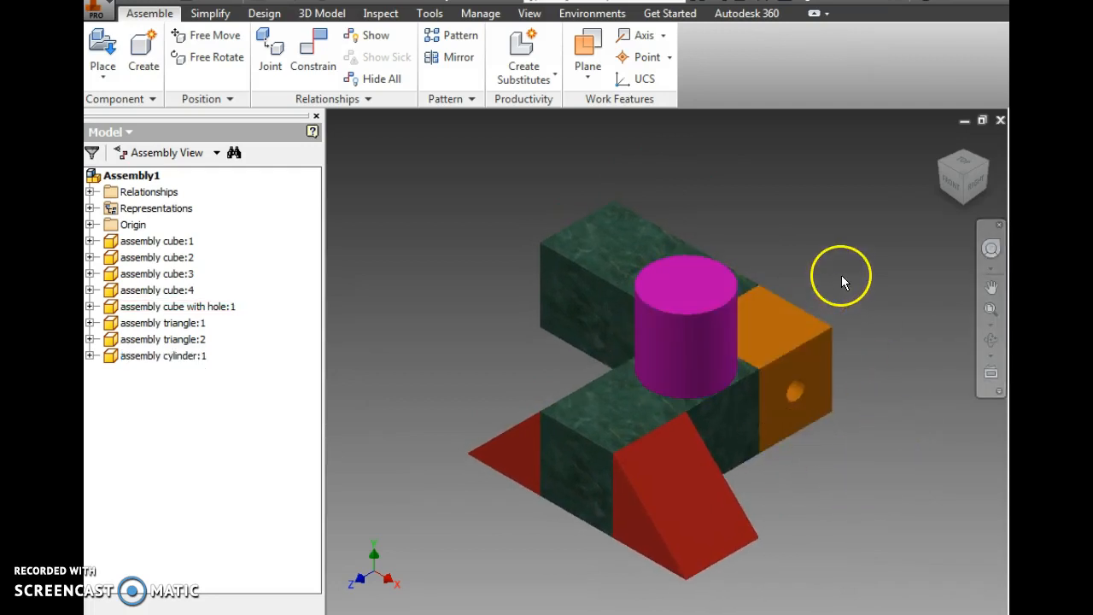